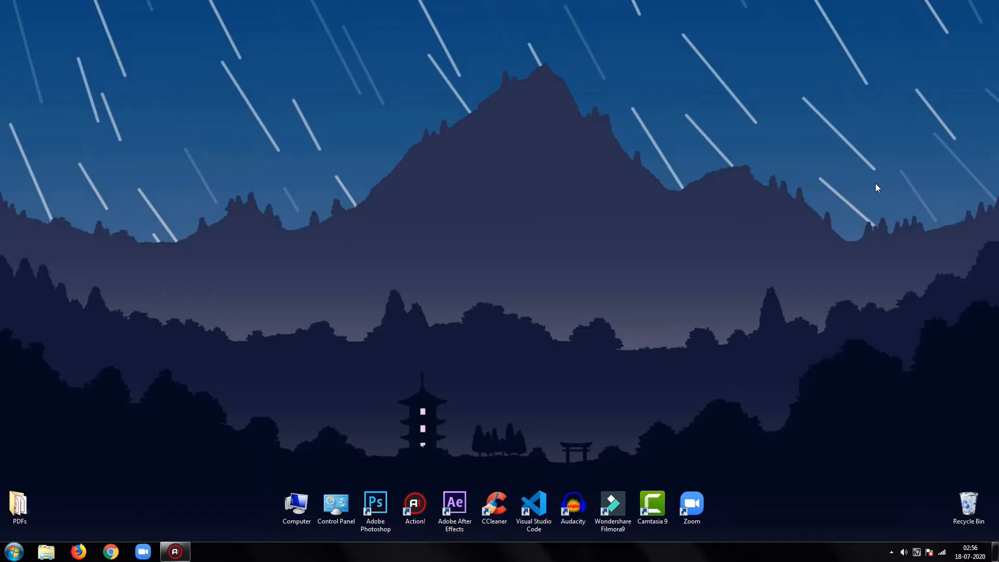
{"action": "mouse_move", "coordinate": [158, 384]}
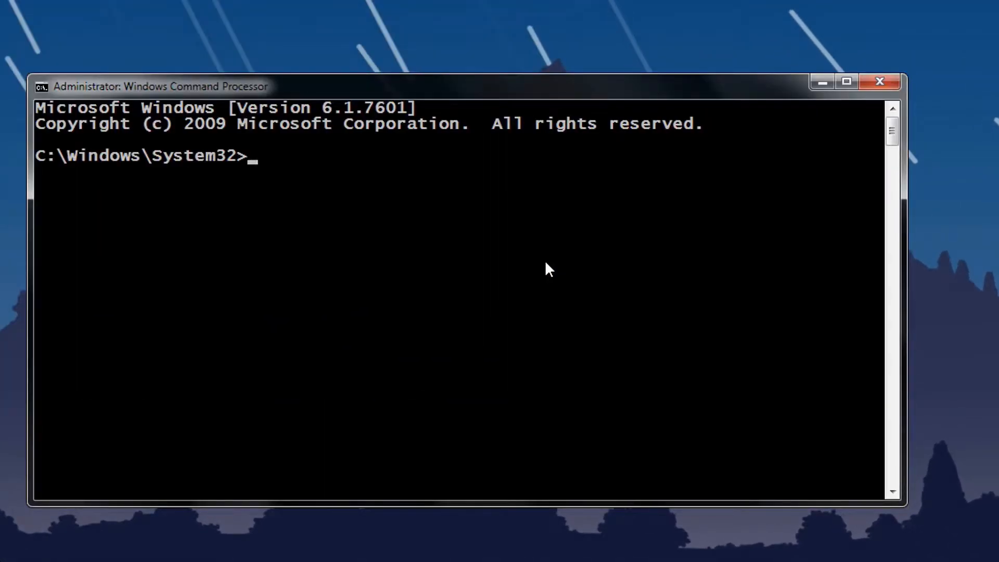
Install textblob 0.15.3 with pip, pulling in nltk and regex
{"action": "type", "text": "pip in"}
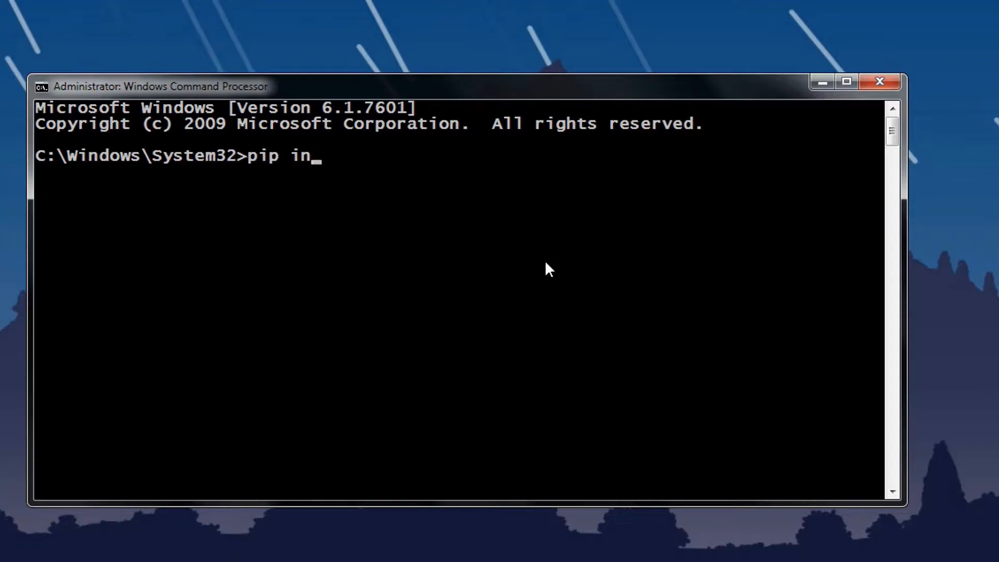
{"action": "type", "text": "stall"}
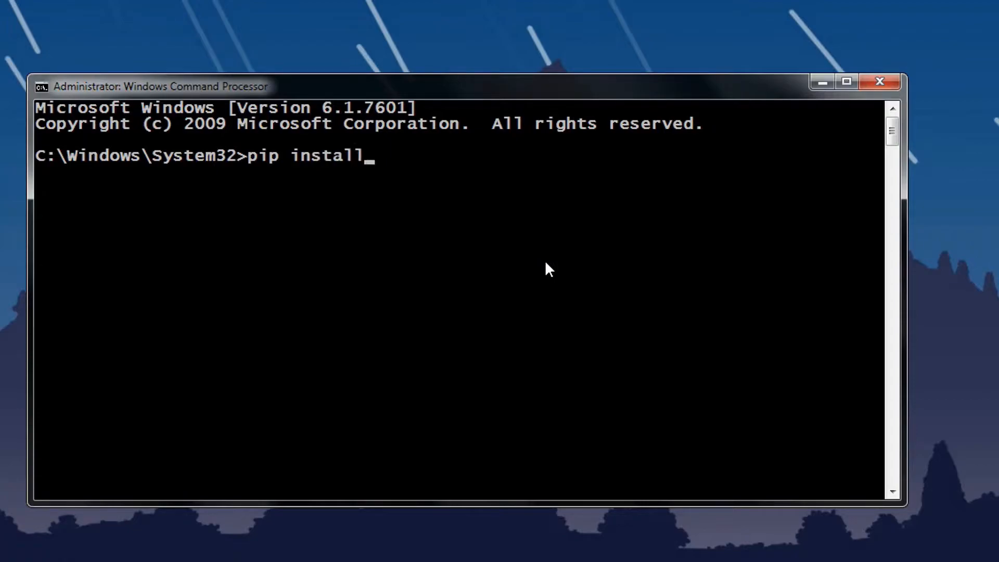
{"action": "type", "text": "tex"}
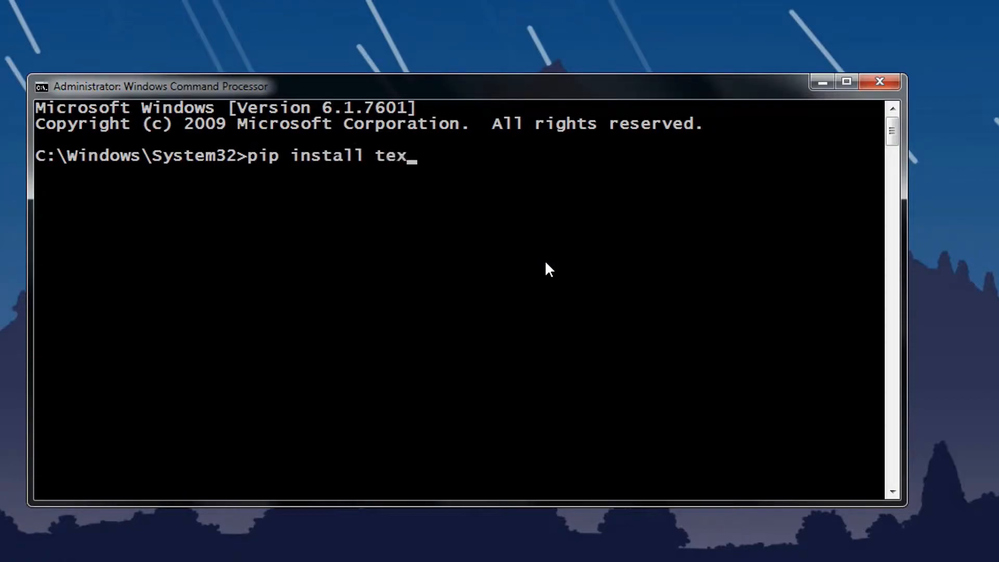
{"action": "type", "text": "tblob"}
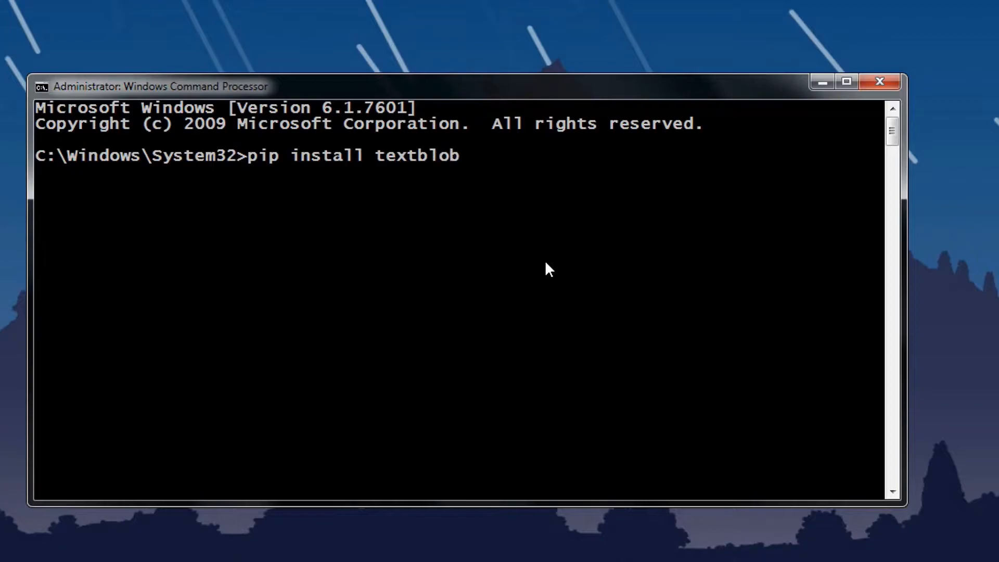
{"action": "key", "text": "Enter"}
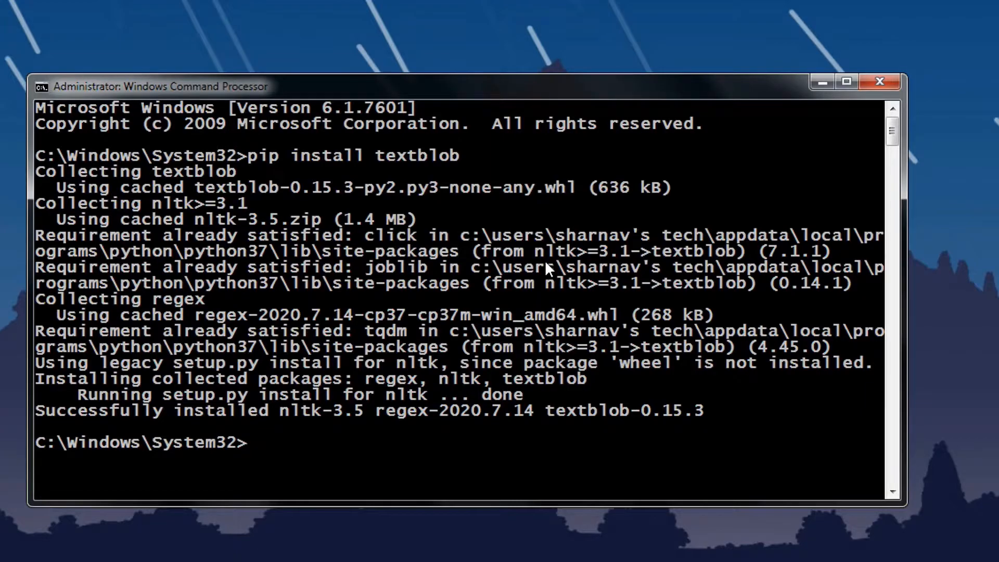
Run 'pip install emoji' in the Command Prompt
{"action": "type", "text": "pip install textbl"}
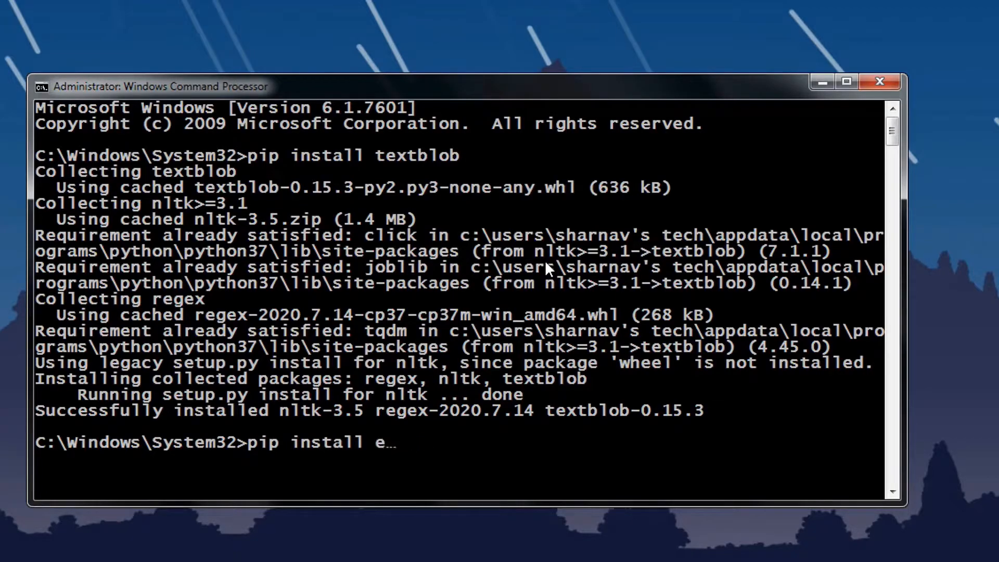
{"action": "type", "text": "moji"}
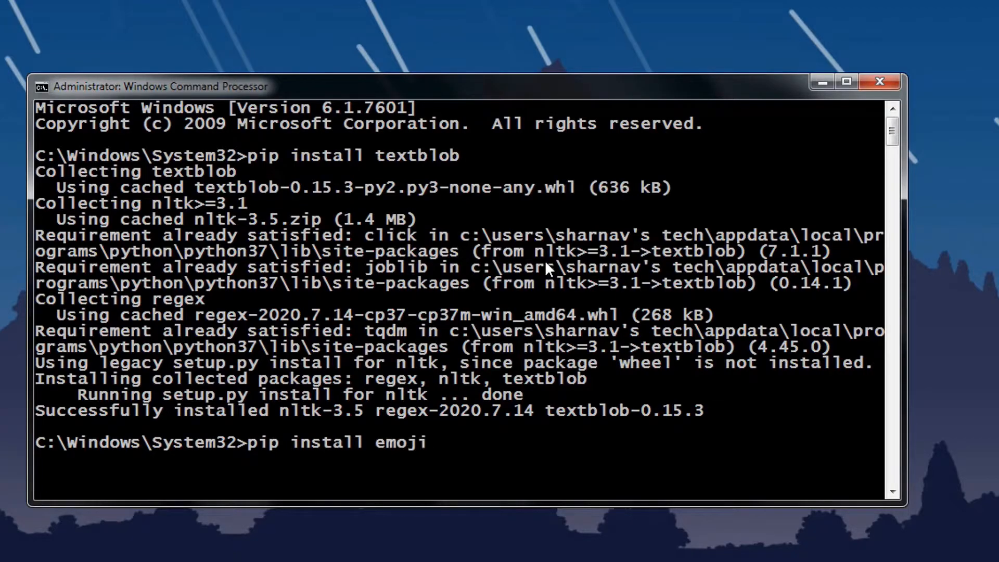
{"action": "key", "text": "Enter"}
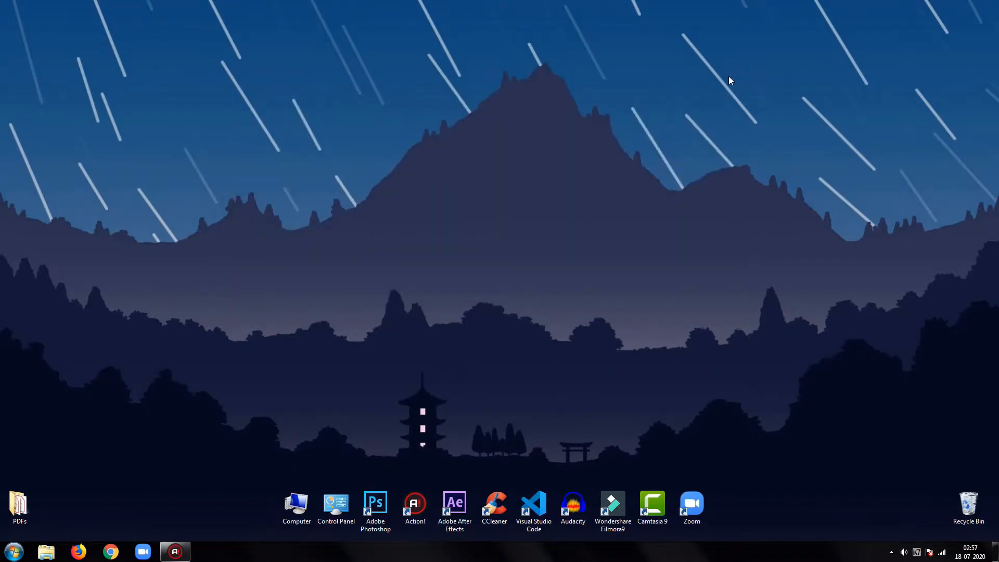
Launch IDLE and maximize the blank untitled script window
{"action": "left_click", "coordinate": [13, 551]}
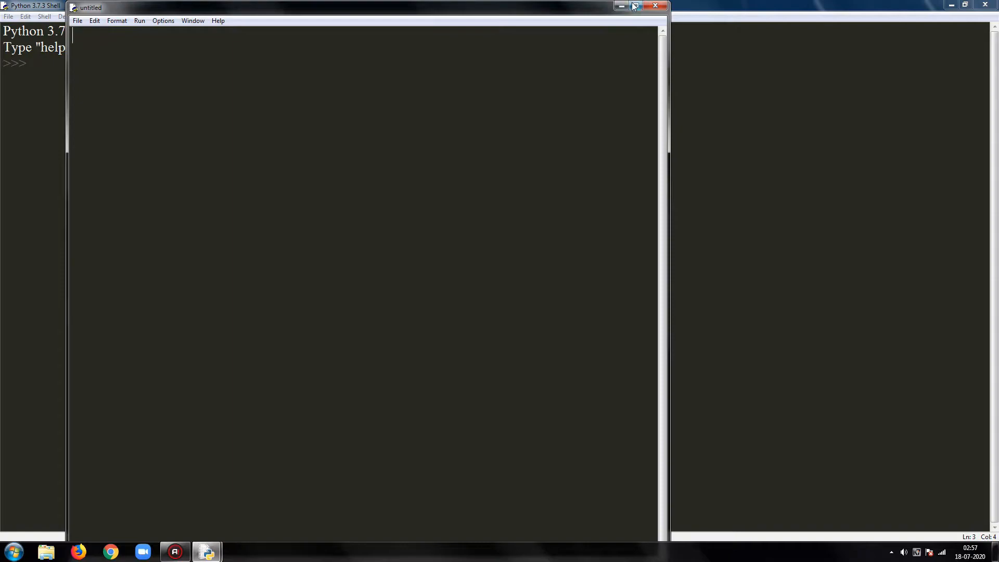
{"action": "left_click", "coordinate": [636, 6]}
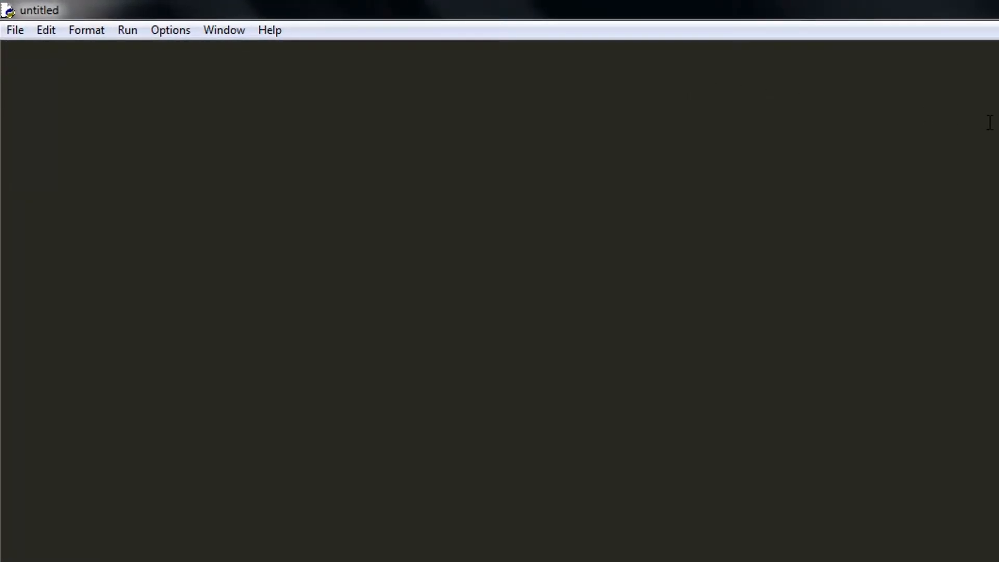
Add 'from textblob import TextBlob' and 'import emoji' to the script
{"action": "type", "text": "from"}
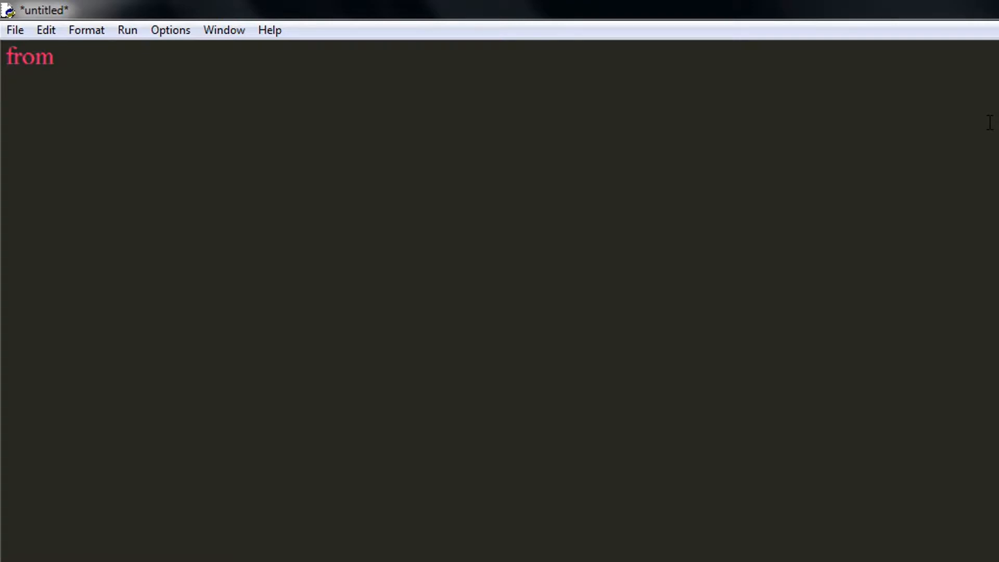
{"action": "type", "text": "textblob import"}
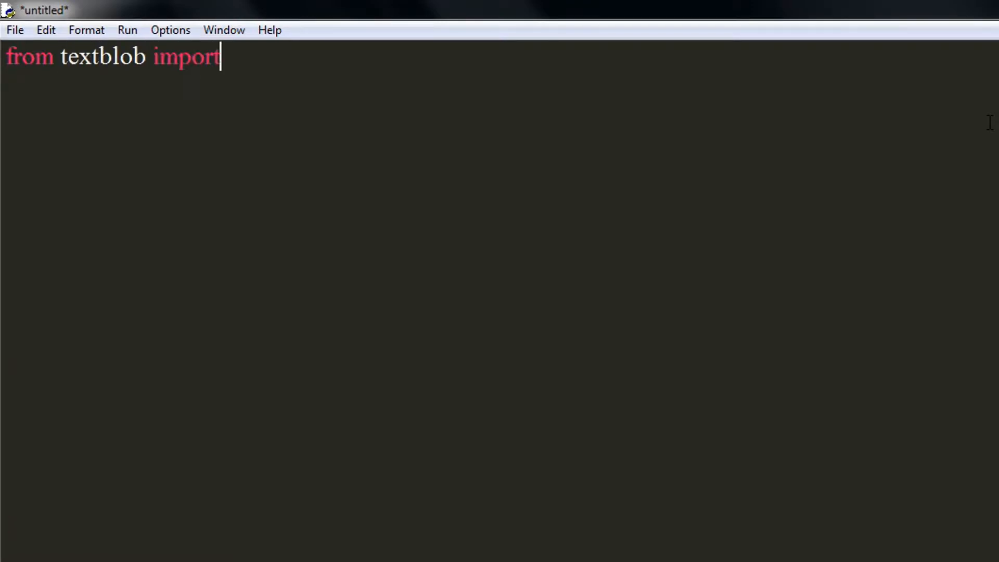
{"action": "type", "text": "TextBl"}
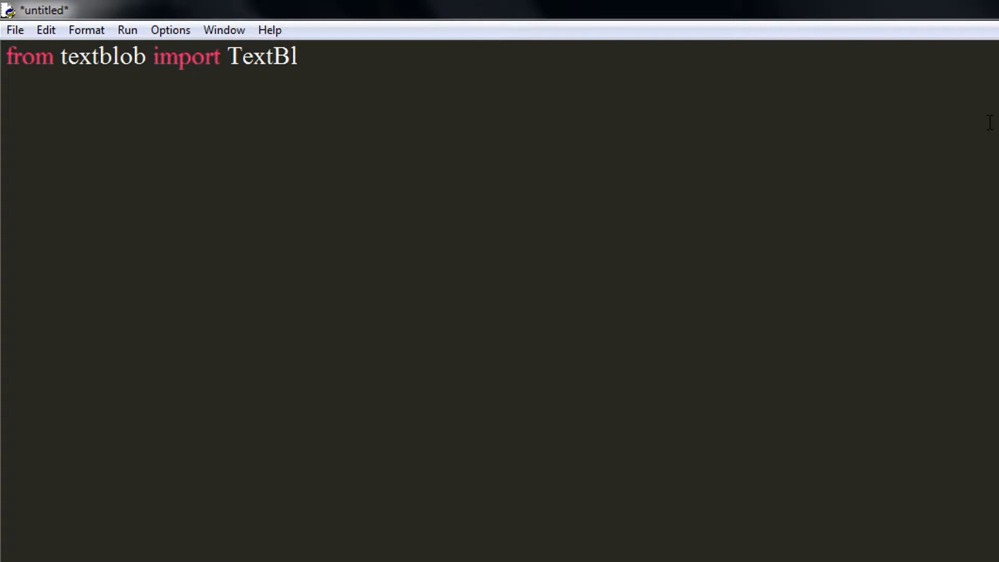
{"action": "type", "text": "ob"}
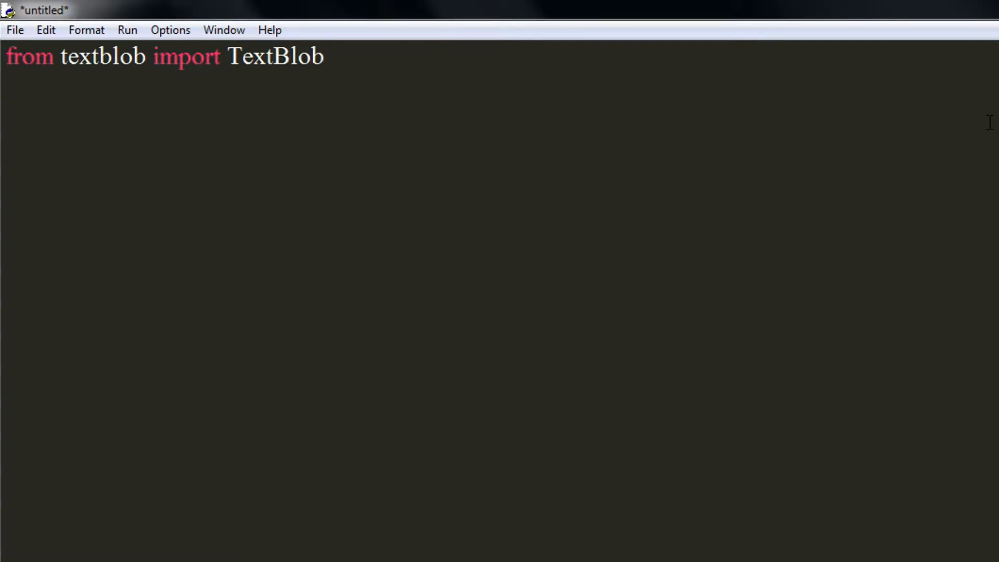
{"action": "type", "text": "import emoji"}
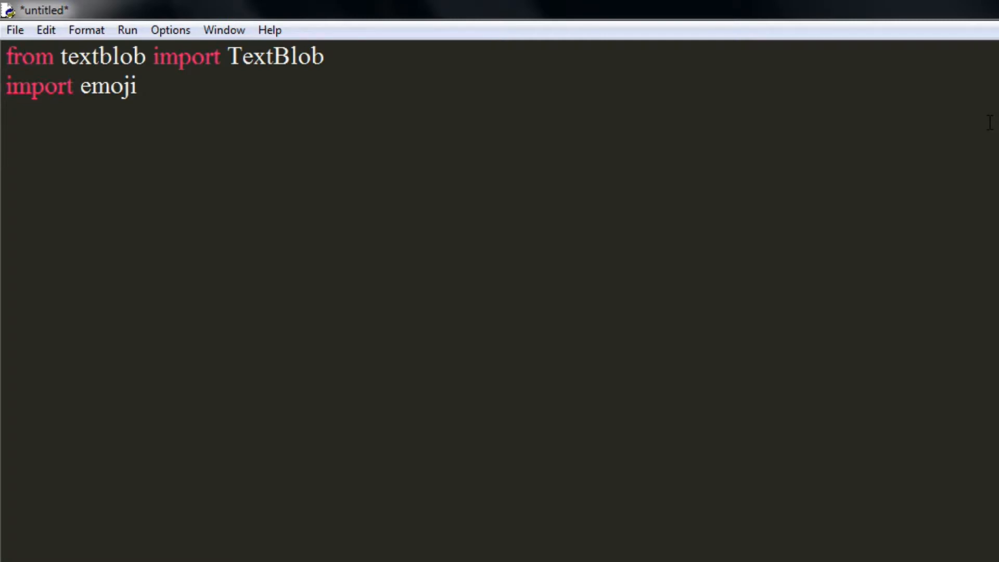
Read a sentence into inpt with input("Enter a Sentence: ")
{"action": "type", "text": "inpt"}
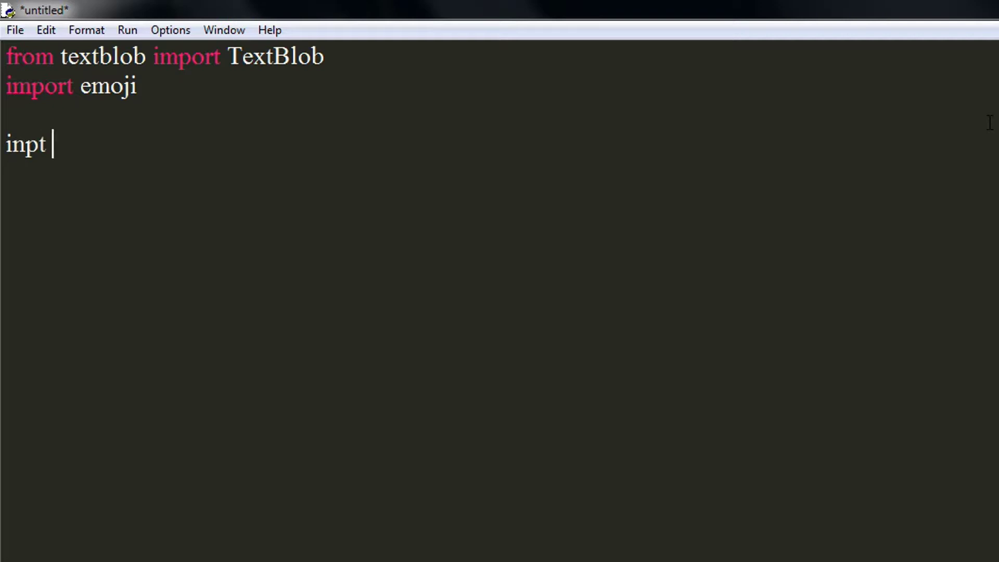
{"action": "type", "text": "= in"}
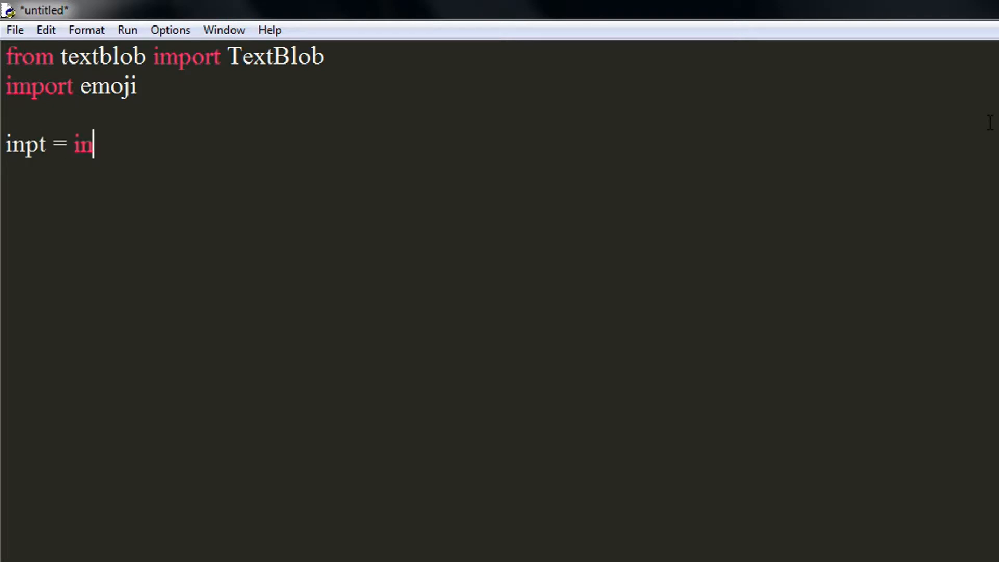
{"action": "type", "text": "put()"}
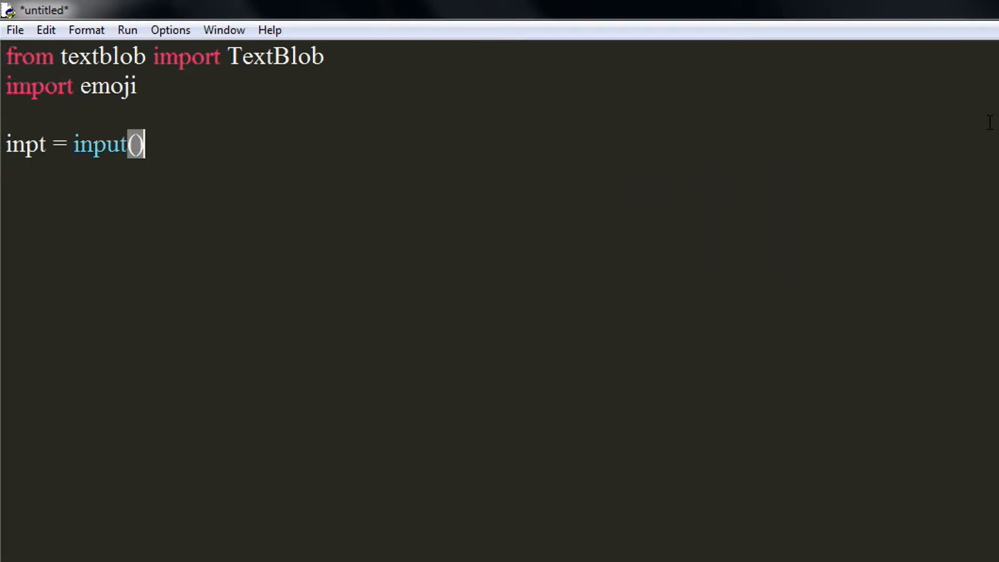
{"action": "type", "text": "\"\""}
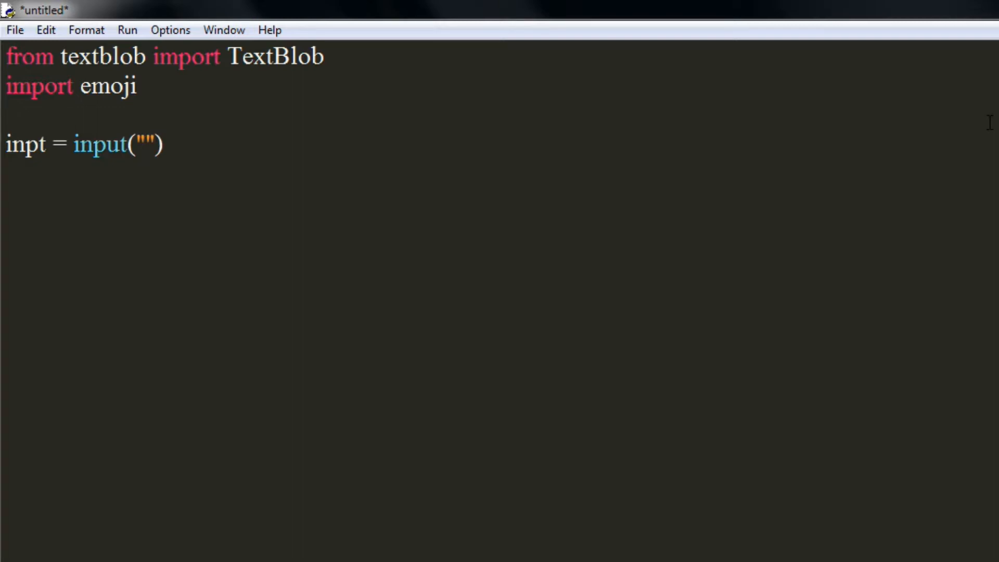
{"action": "type", "text": "Enter"}
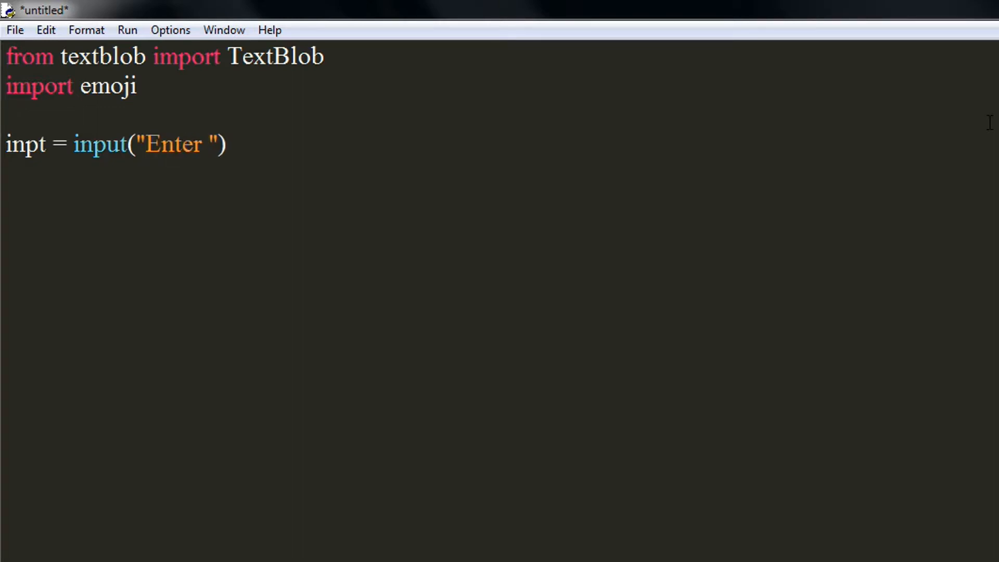
{"action": "type", "text": "S"}
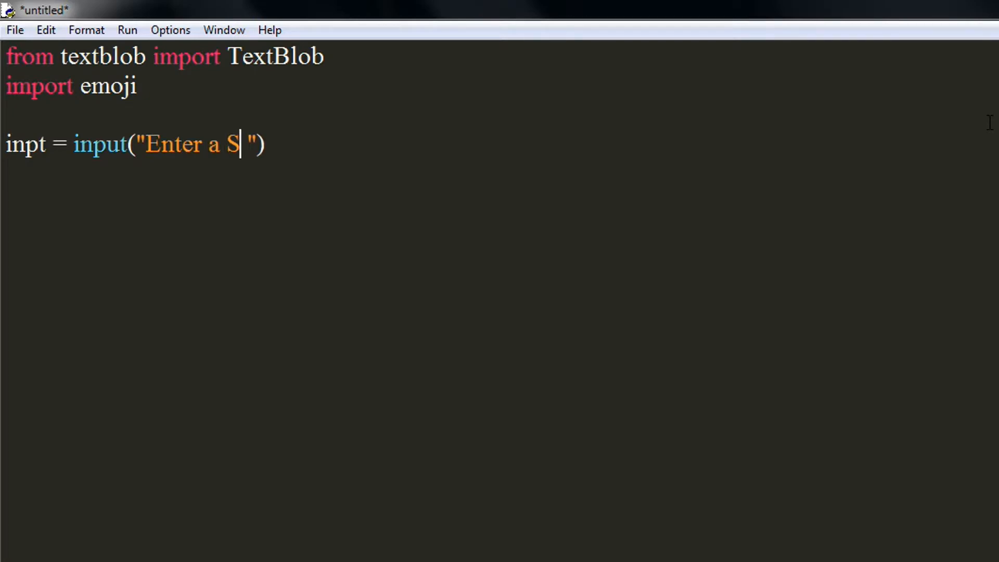
{"action": "type", "text": "entenc"}
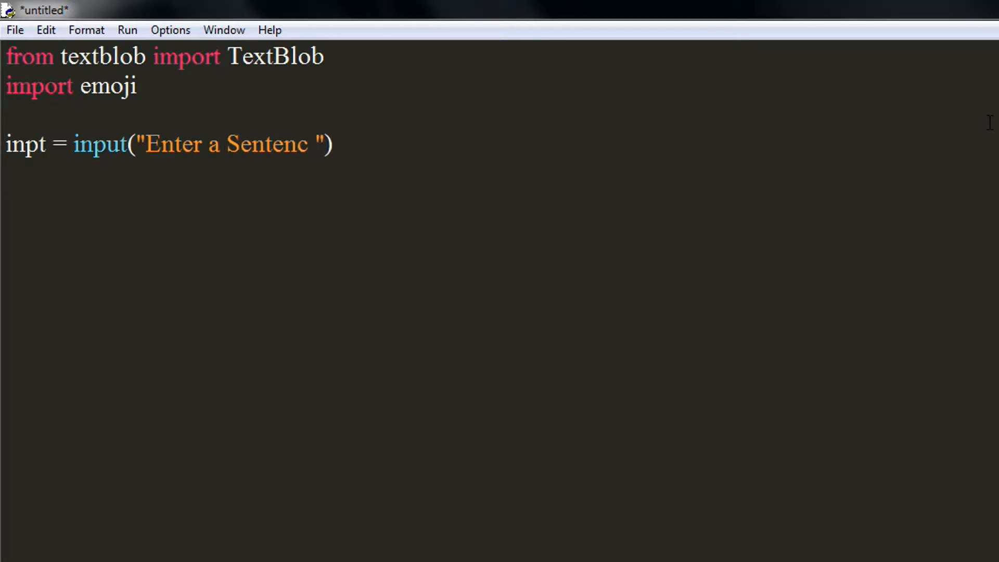
{"action": "type", "text": "e:"}
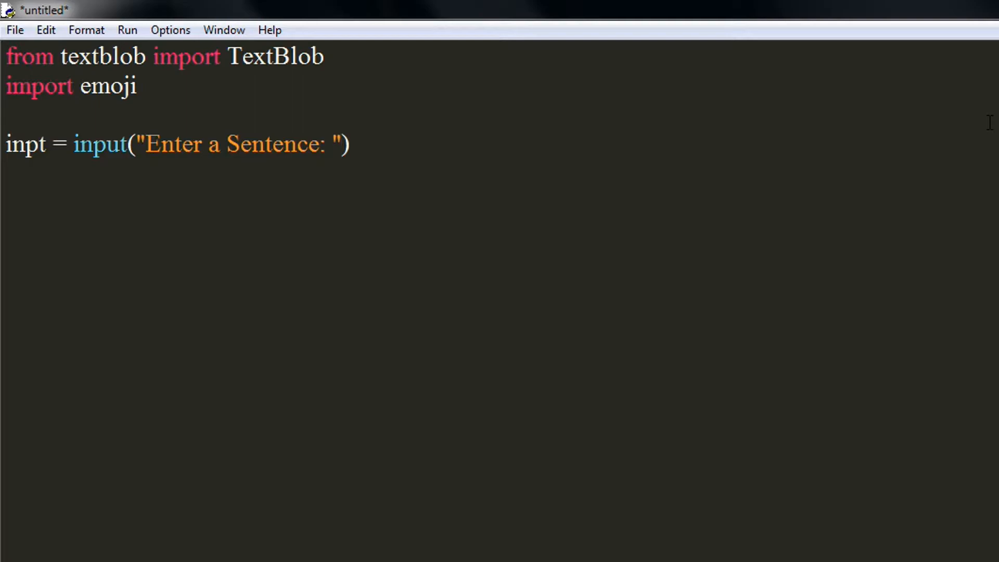
{"action": "type", "text": "t"}
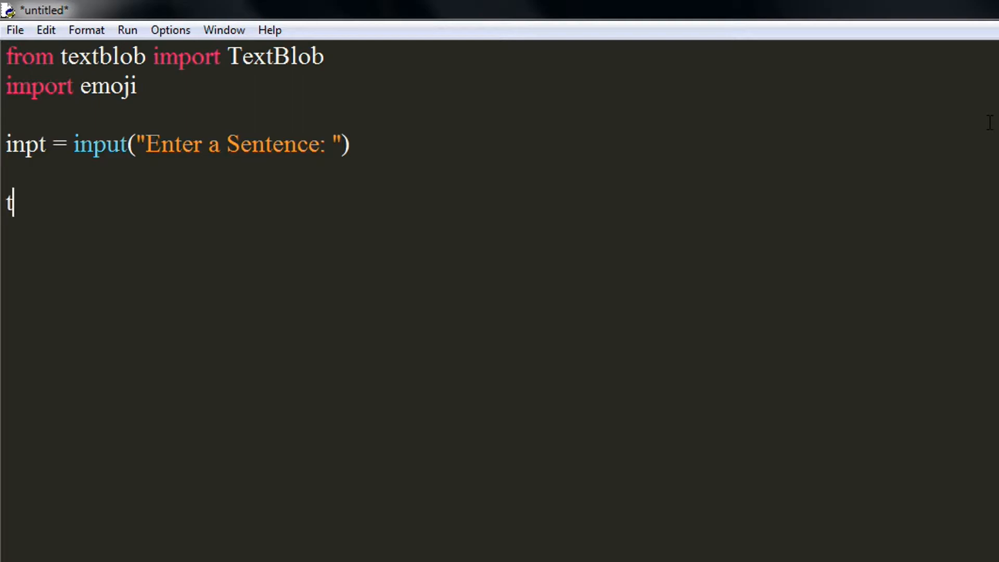
Add the line text = TextBlob(inpt) below the input line
{"action": "type", "text": "ext ="}
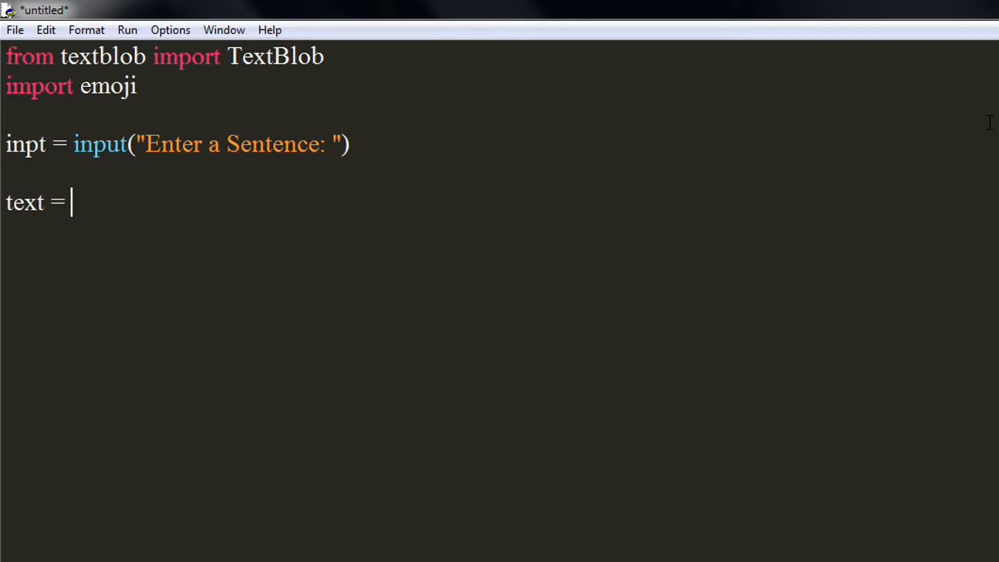
{"action": "type", "text": "Text"}
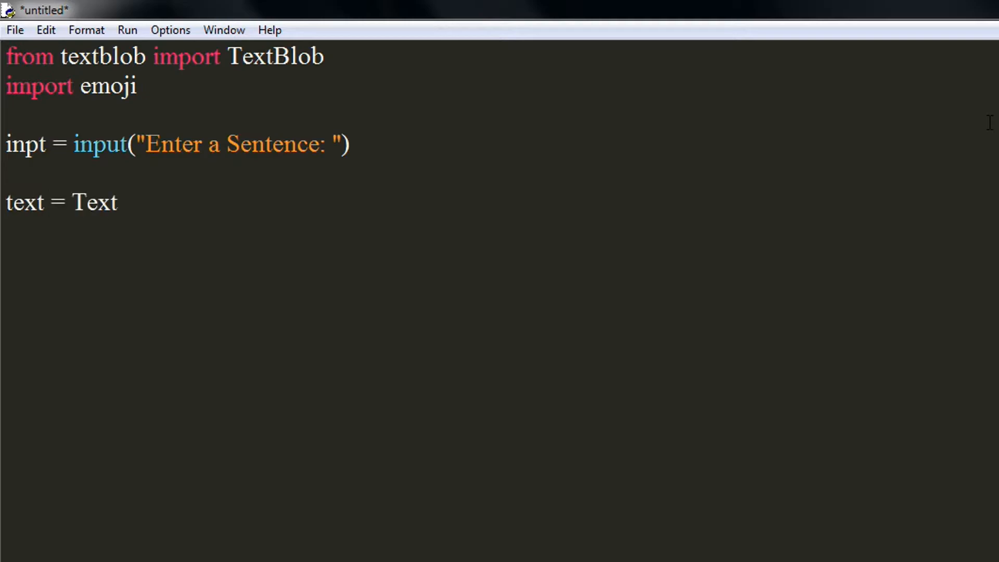
{"action": "type", "text": "blo"}
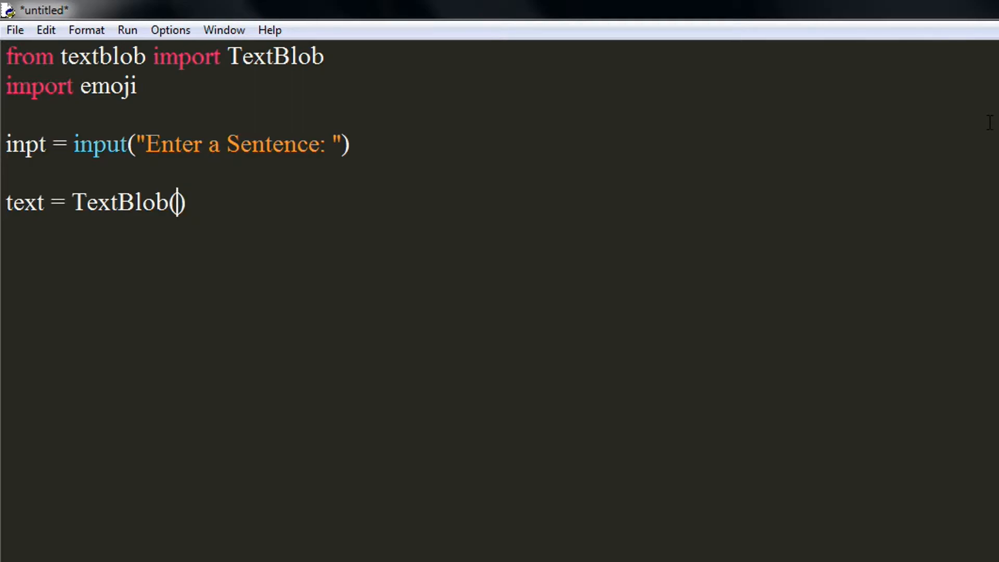
{"action": "type", "text": "inpt"}
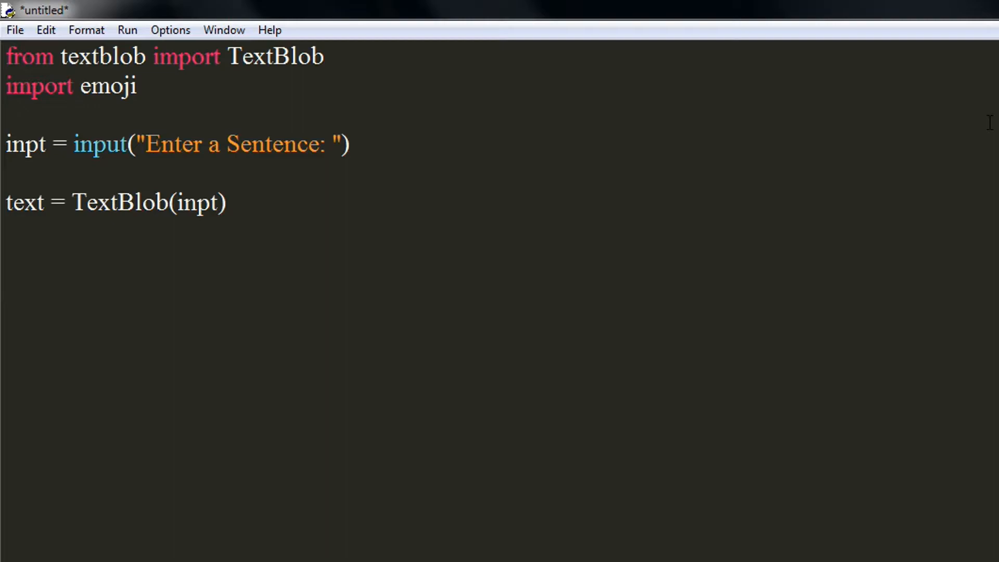
{"action": "type", "text": "x ="}
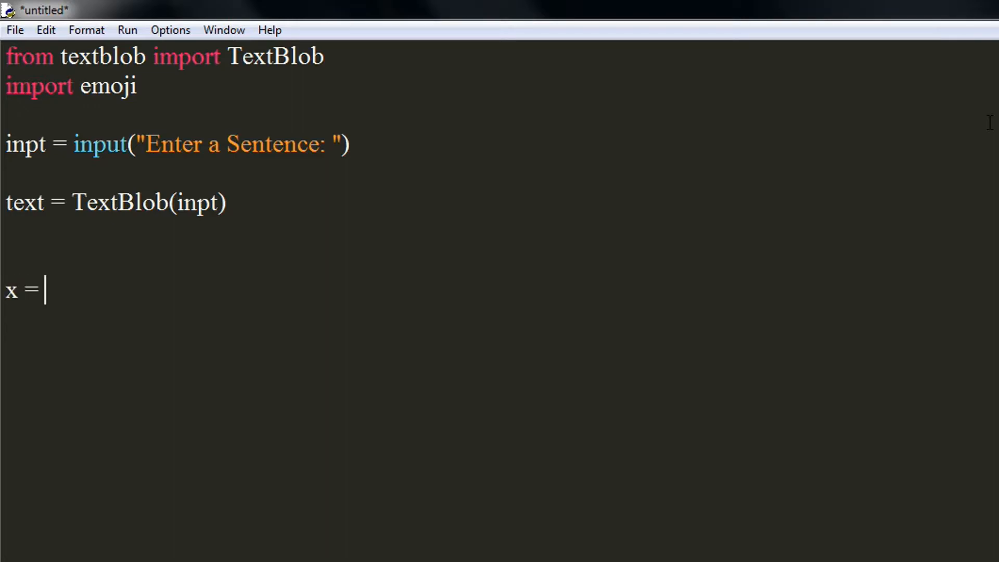
Set x = text.sentiment.polarity and add print(x) on the next line
{"action": "type", "text": "text."}
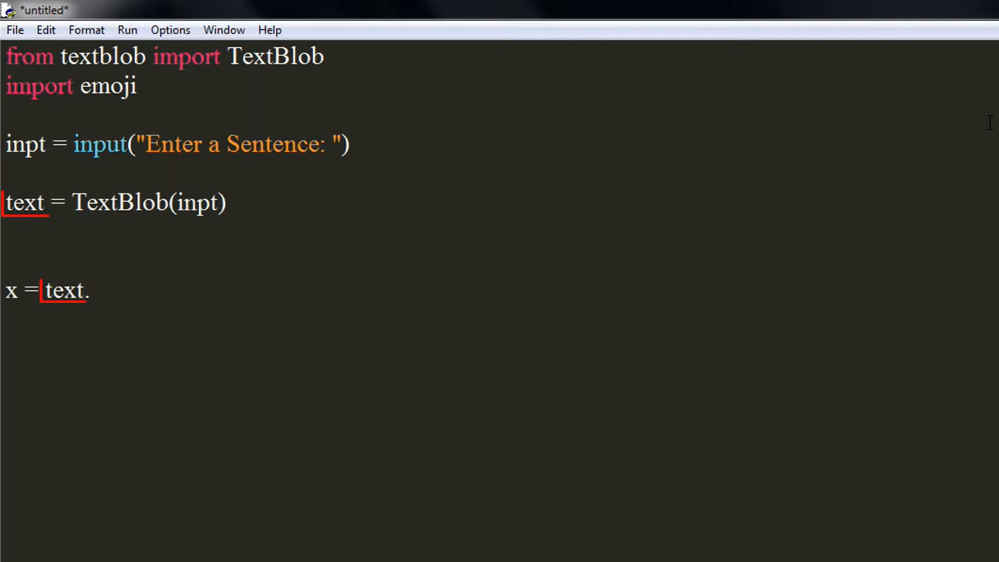
{"action": "type", "text": "sentime"}
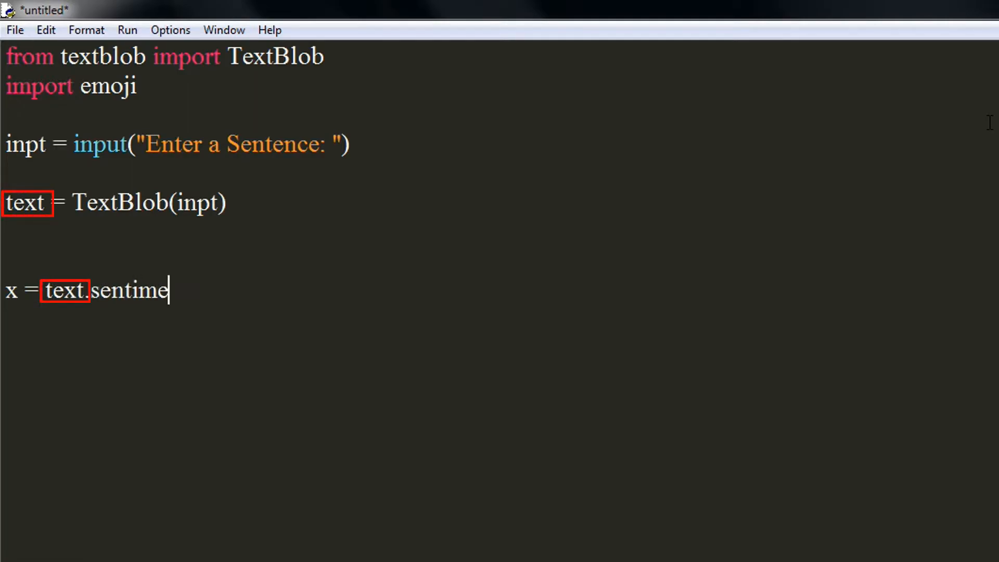
{"action": "type", "text": "nt."}
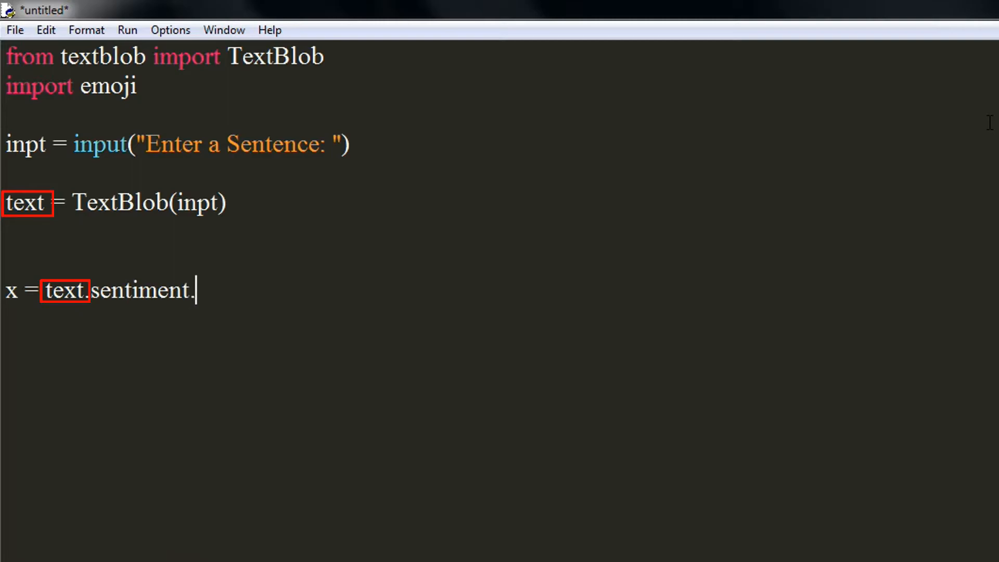
{"action": "type", "text": "polarity"}
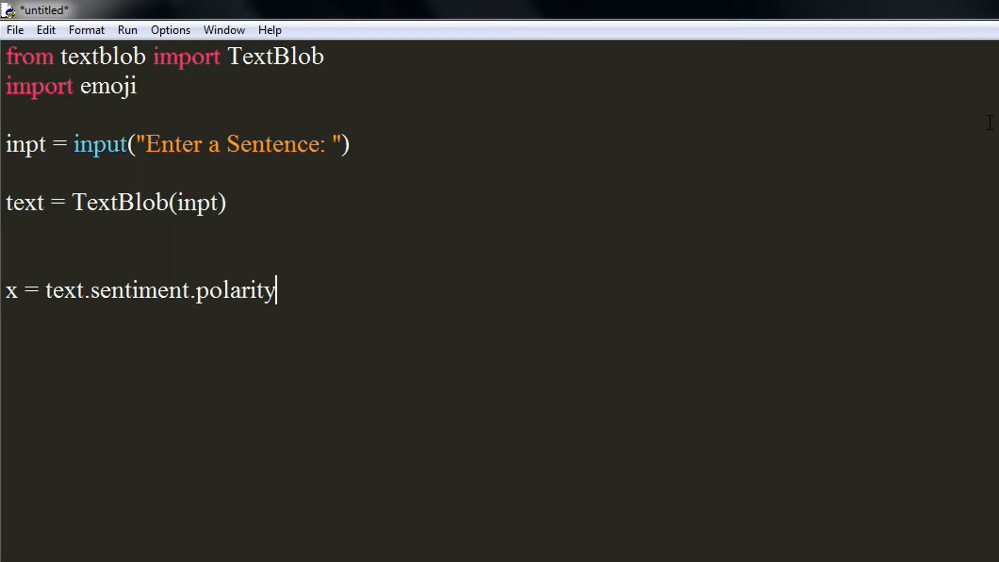
{"action": "key", "text": "Enter"}
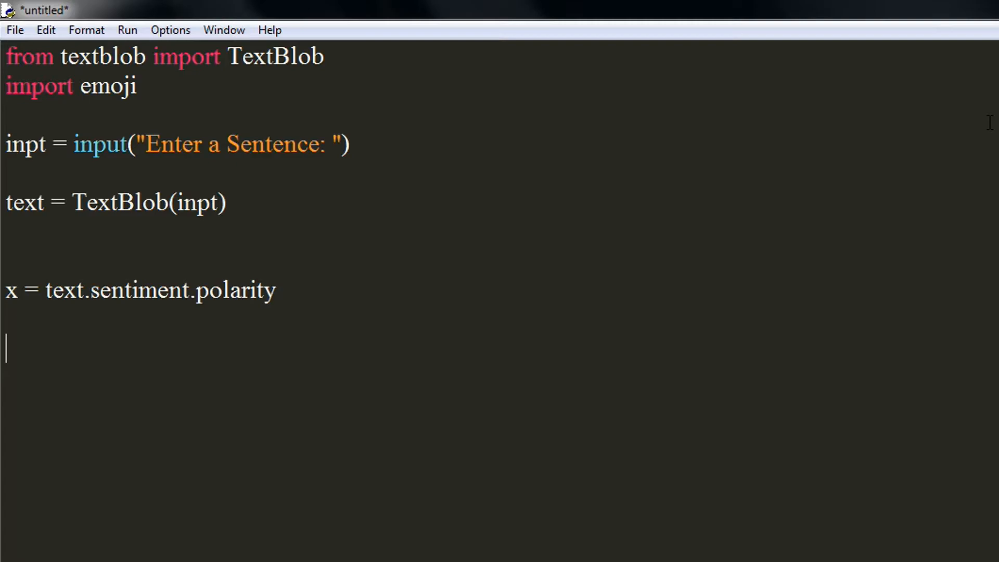
{"action": "type", "text": "pri"}
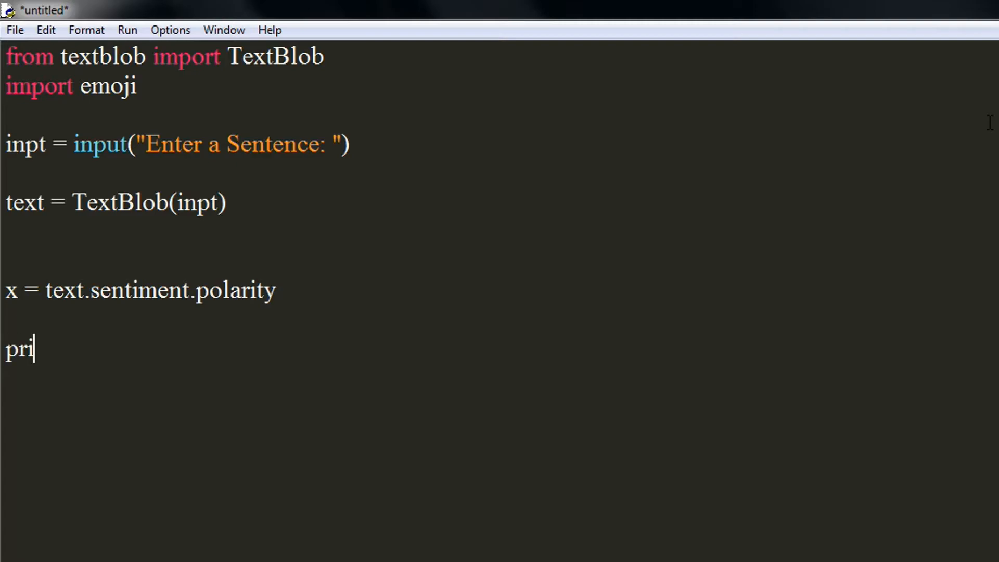
{"action": "type", "text": "nt()"}
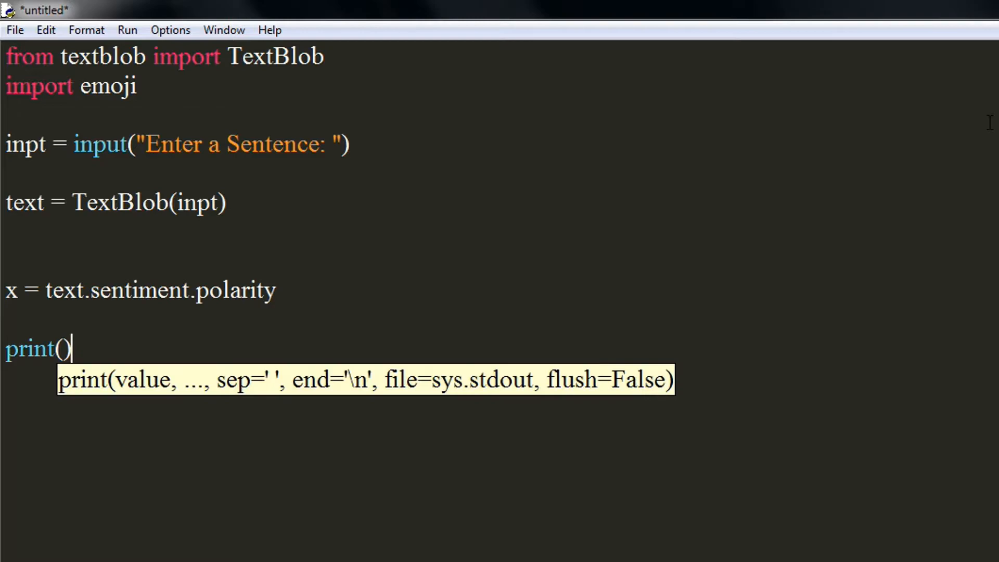
{"action": "type", "text": "x"}
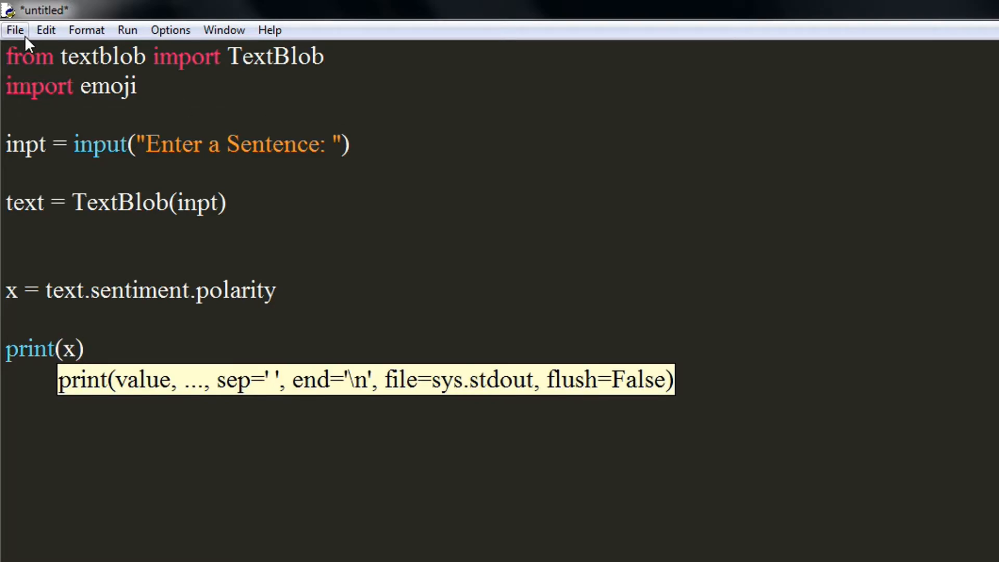
{"action": "mouse_move", "coordinate": [127, 197]}
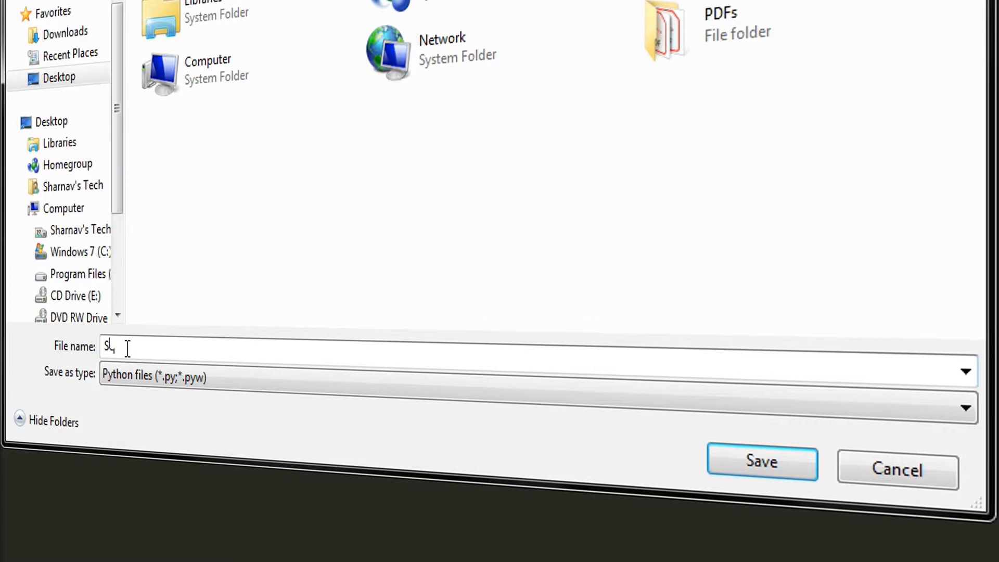
Save the script with the file name Sentiment
{"action": "type", "text": "Sentiment"}
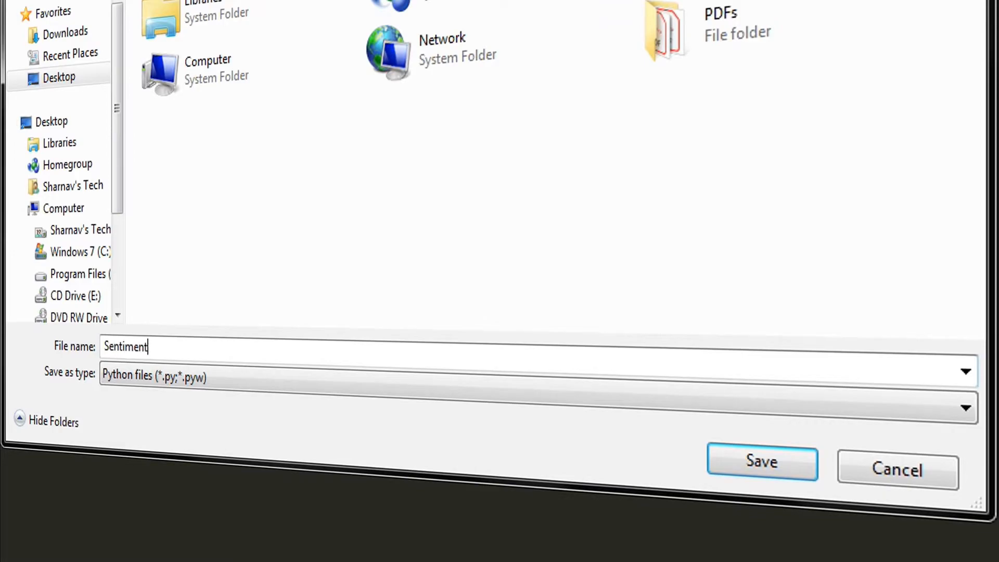
{"action": "left_click", "coordinate": [760, 466]}
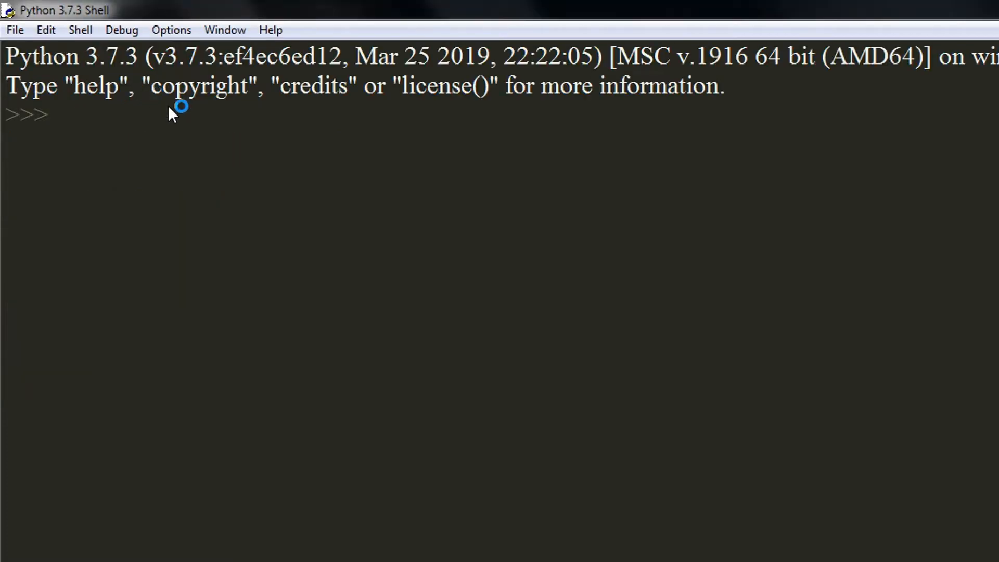
Test 'I am happy', 'I am Sharnav', 'I am Angry', getting 0.8, 0.0, -0.5
{"action": "key", "text": "F5"}
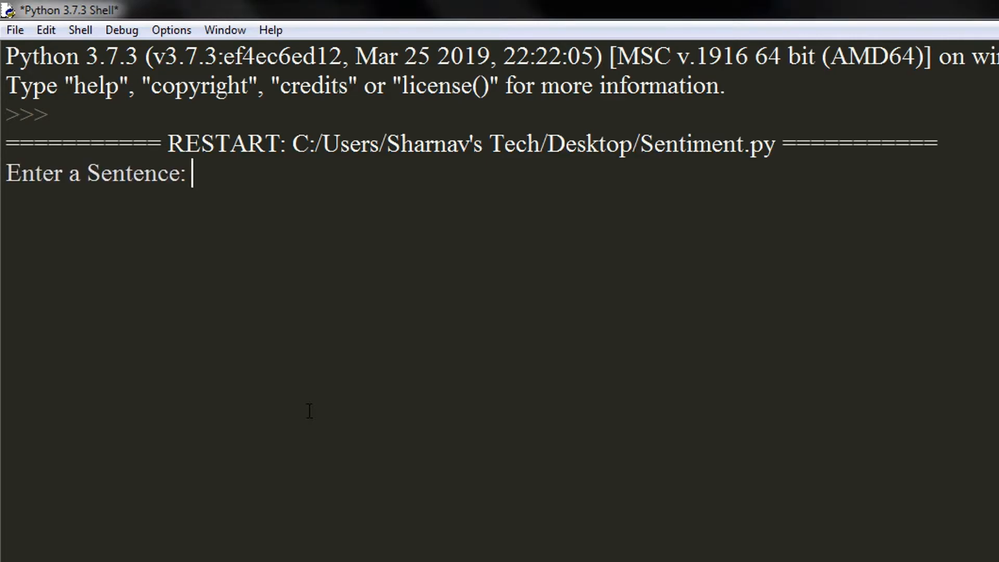
{"action": "type", "text": "I am"}
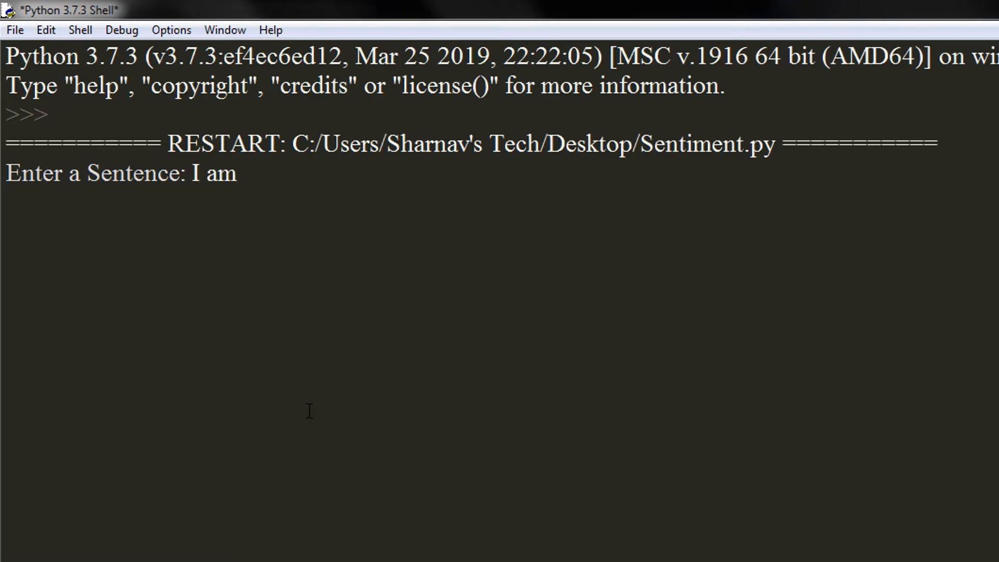
{"action": "type", "text": "happy"}
{"action": "type", "text": "I"}
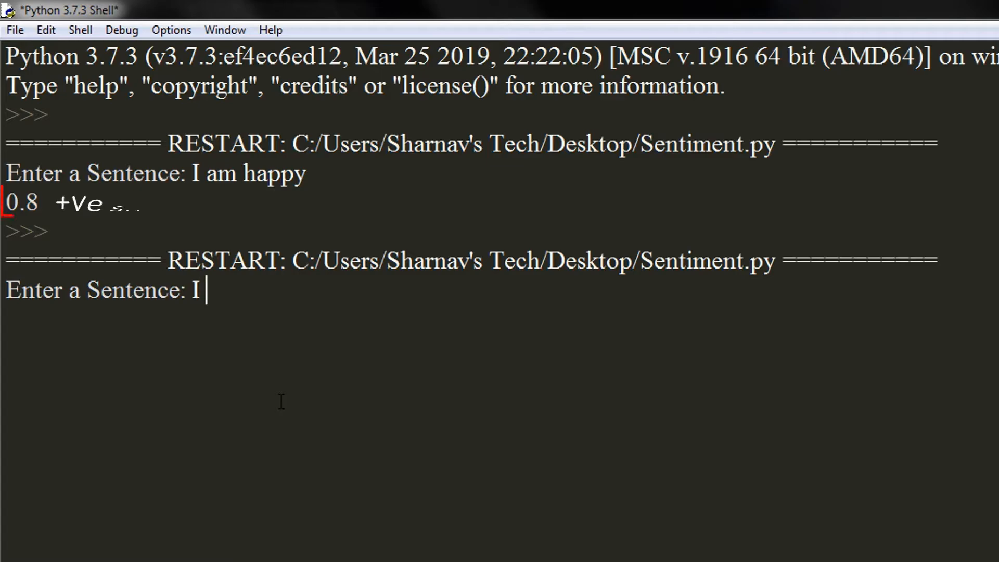
{"action": "type", "text": "am Sharnav"}
{"action": "type", "text": "I am"}
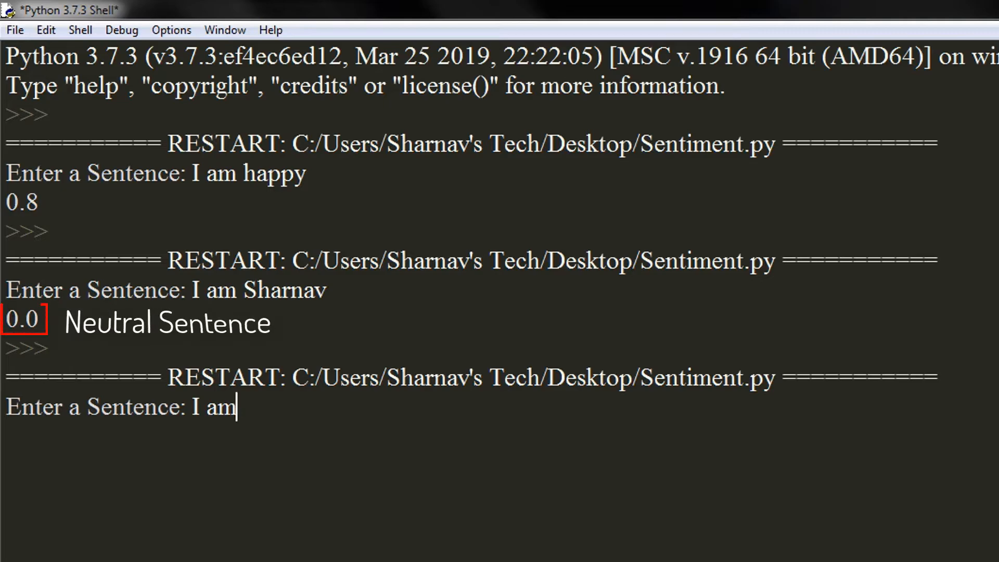
{"action": "type", "text": "Angry"}
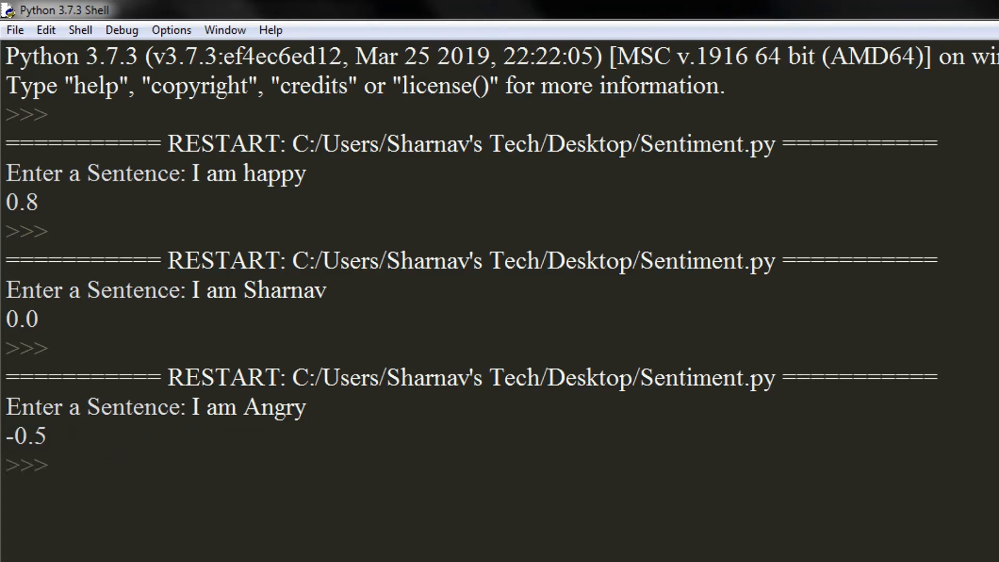
{"action": "mouse_move", "coordinate": [79, 200]}
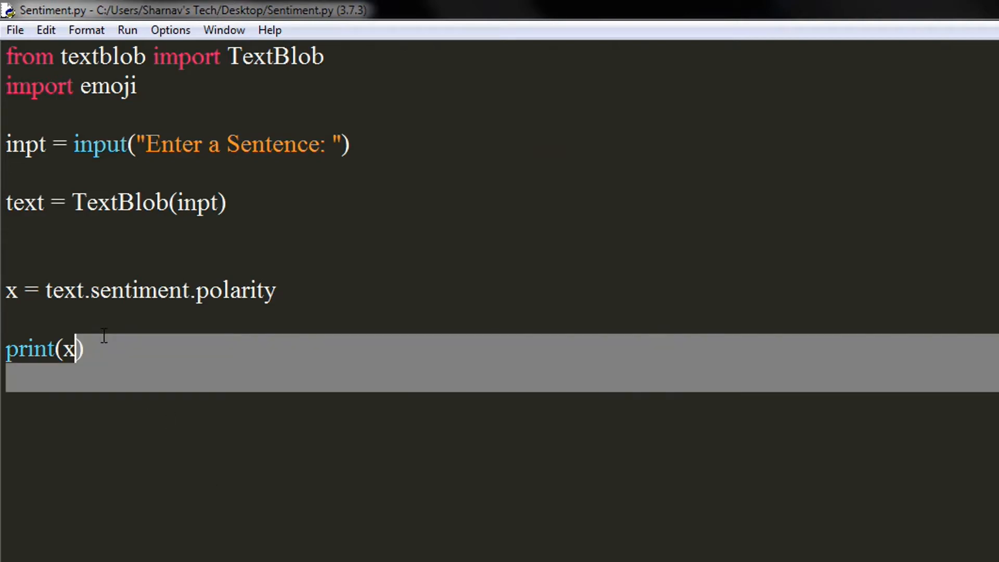
Replace the print(x) line with an if x<0: condition
{"action": "key", "text": "Delete"}
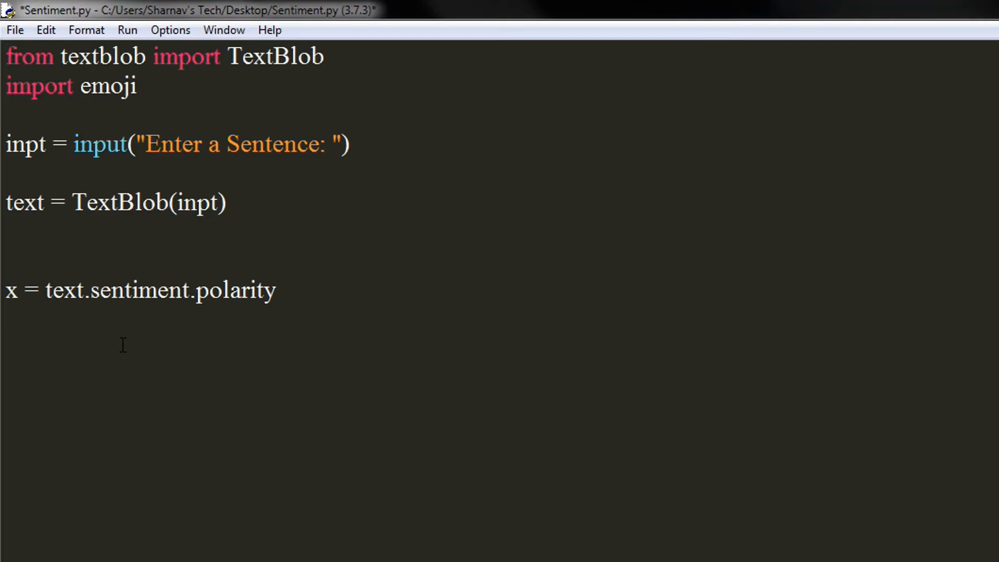
{"action": "type", "text": "if"}
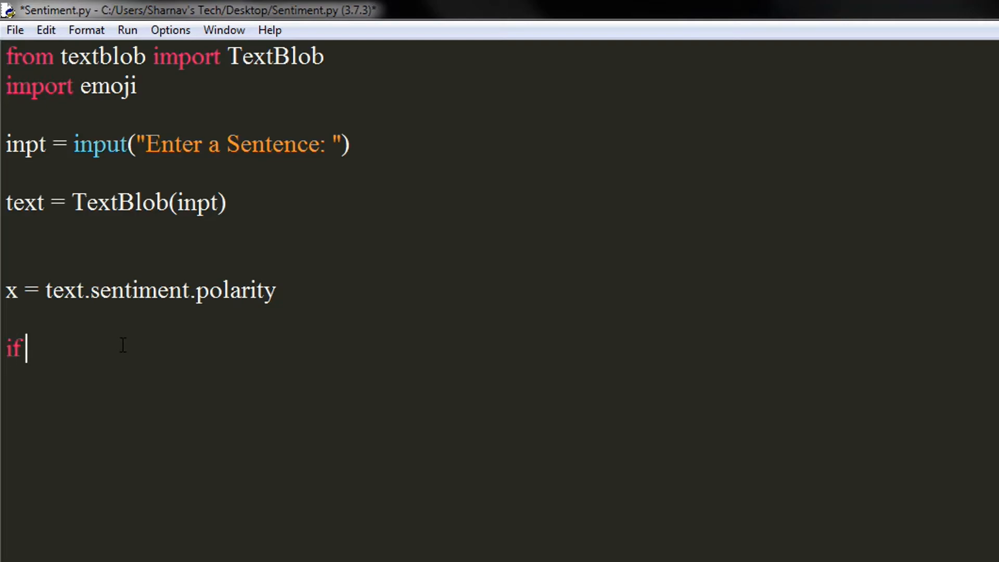
{"action": "type", "text": "x"}
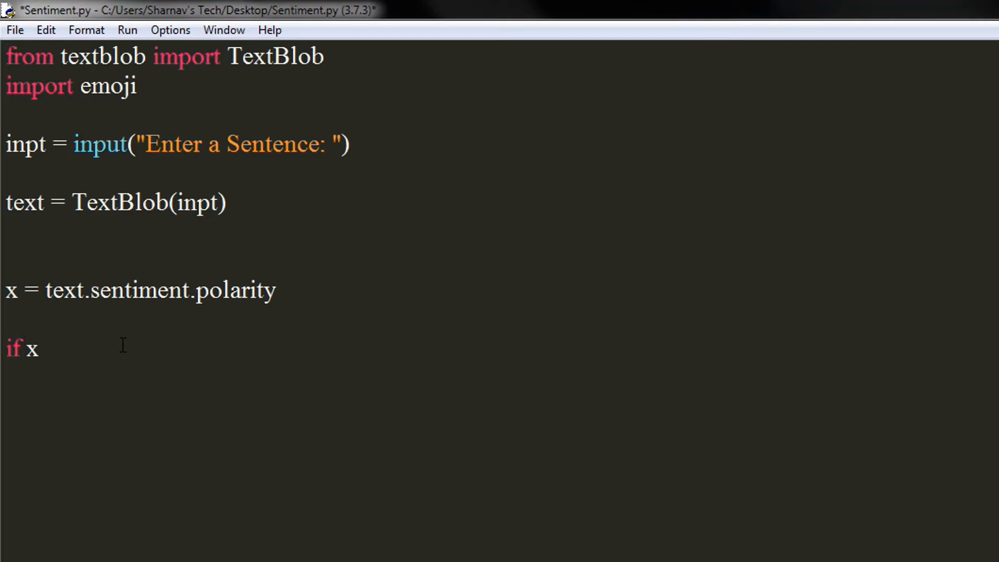
{"action": "type", "text": "<0:"}
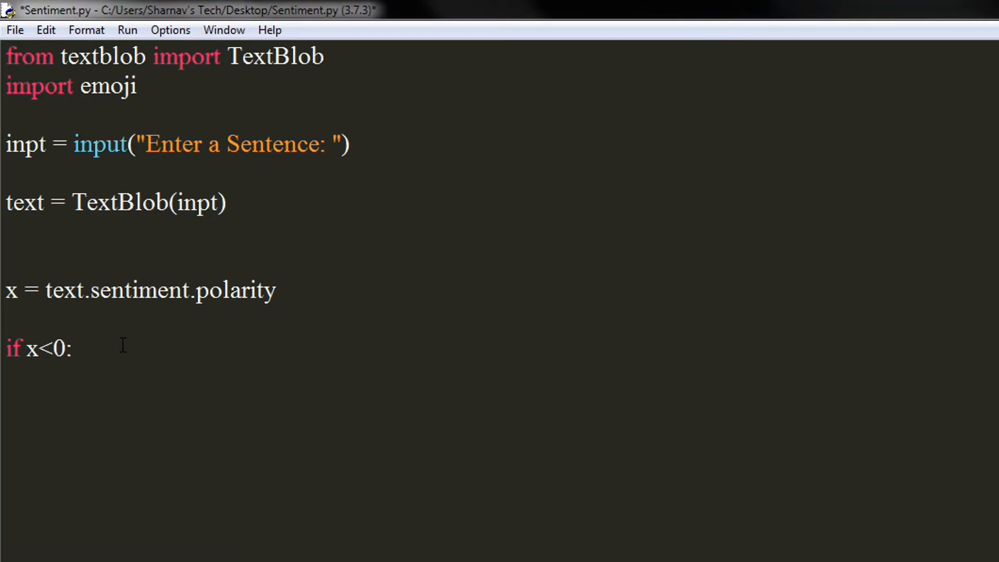
{"action": "key", "text": "Enter"}
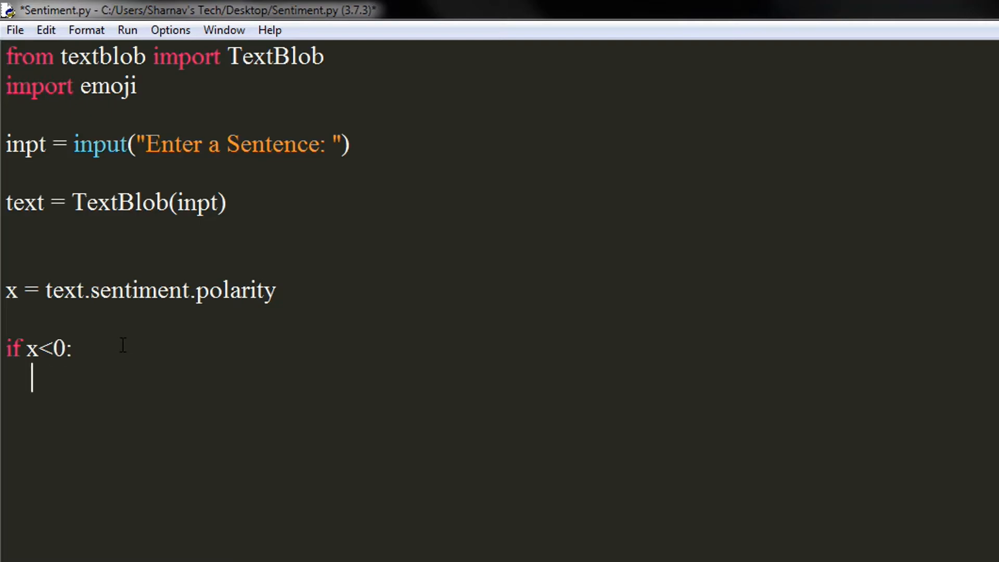
In that branch, print "Negative Sentence" with emoji.emojize(":disappointed:")
{"action": "type", "text": "pri"}
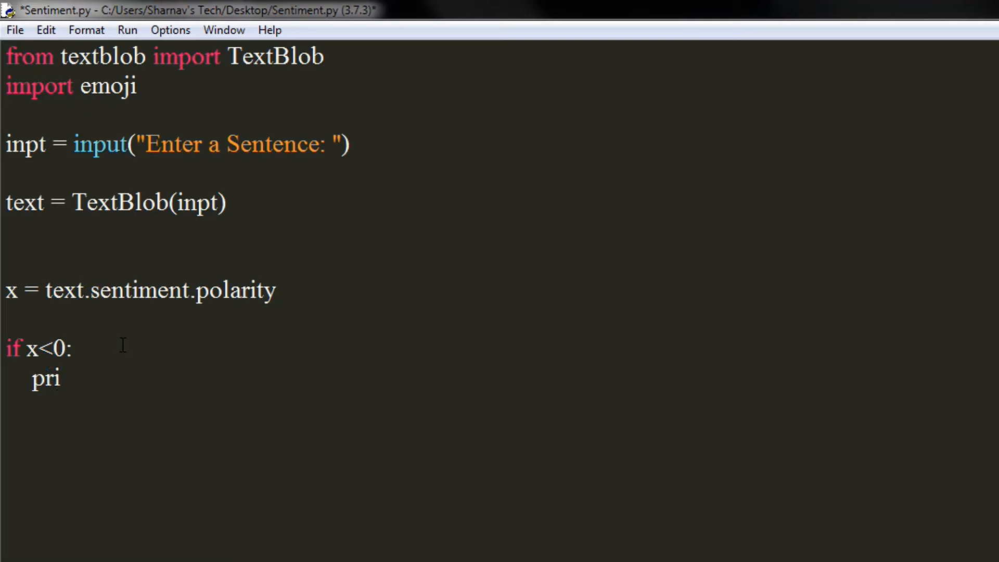
{"action": "type", "text": "nt"}
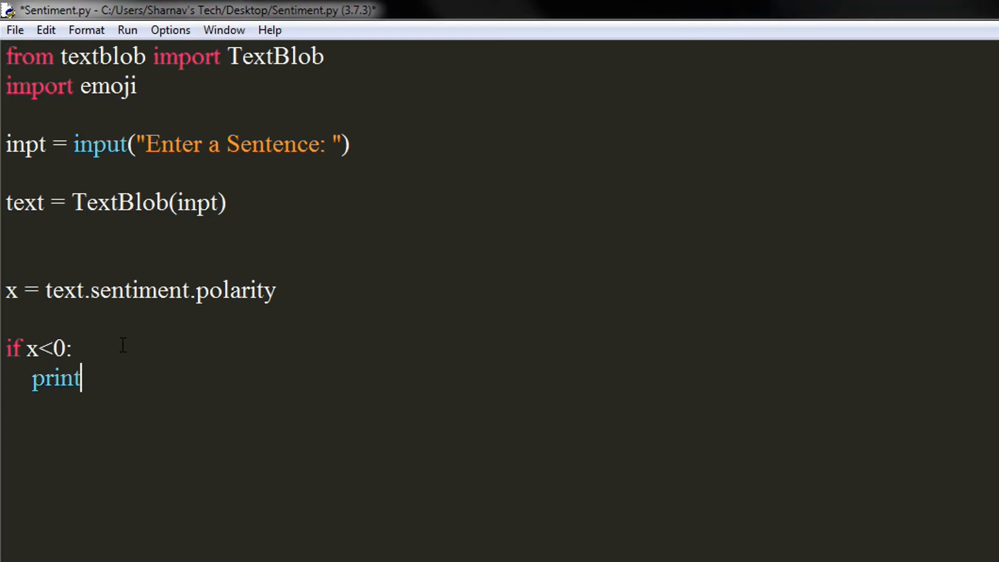
{"action": "type", "text": "()"}
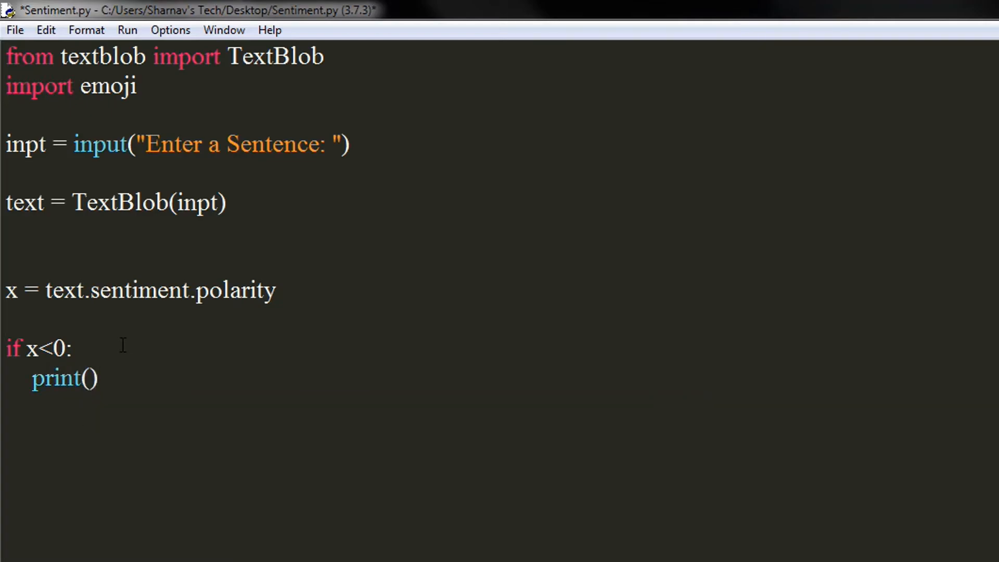
{"action": "type", "text": "\"\""}
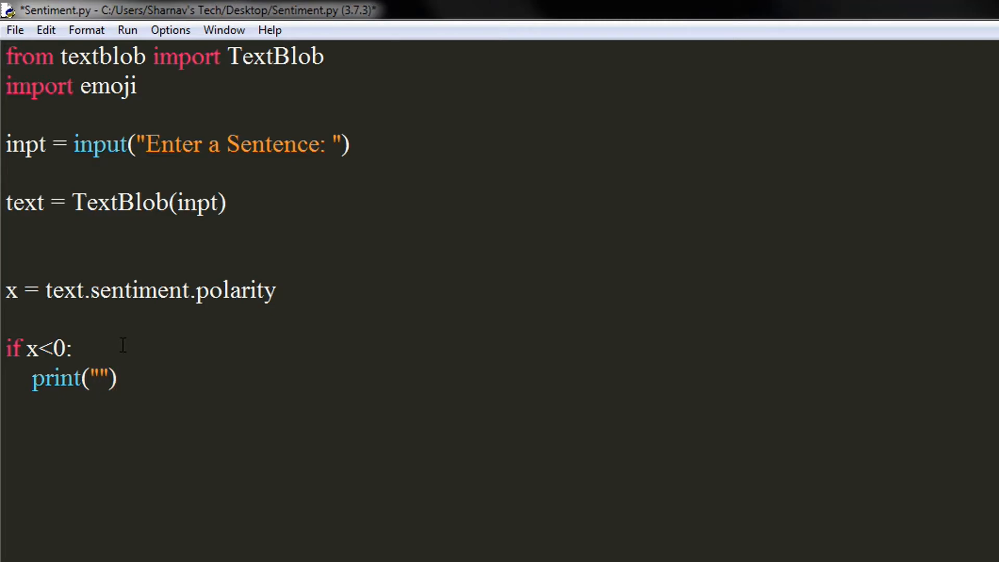
{"action": "type", "text": "Negative Sen"}
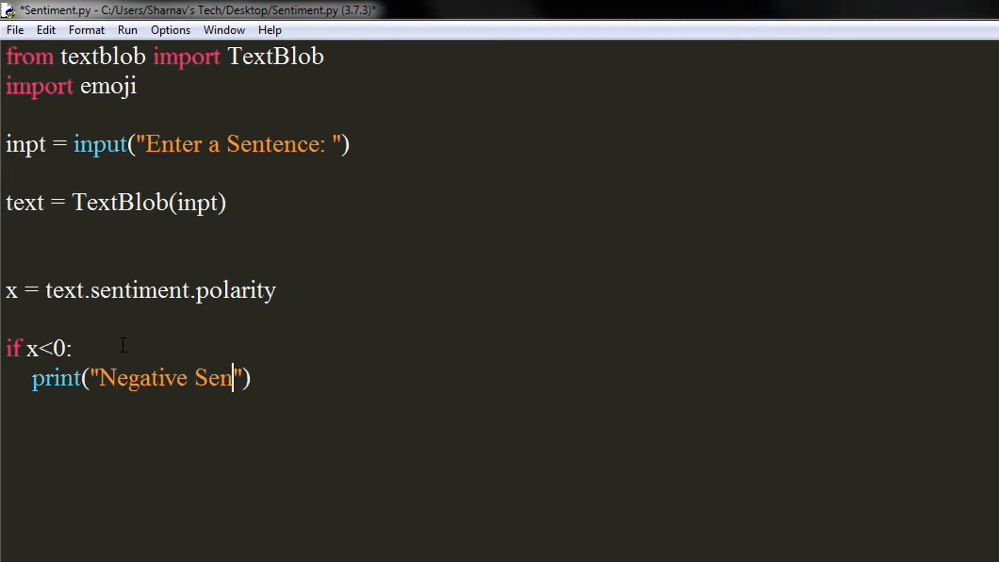
{"action": "type", "text": "tence\", emoji.emojize("}
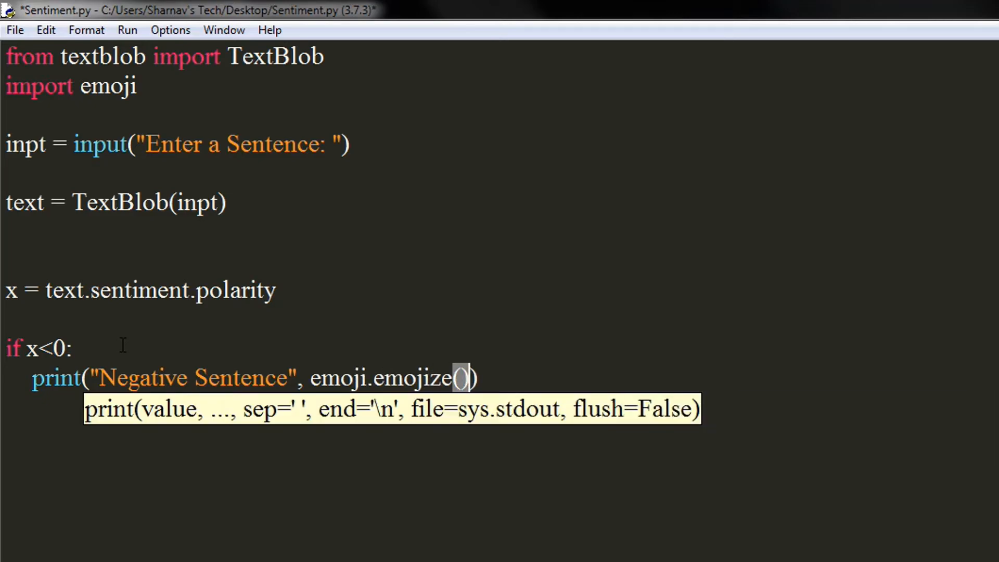
{"action": "type", "text": "\":\""}
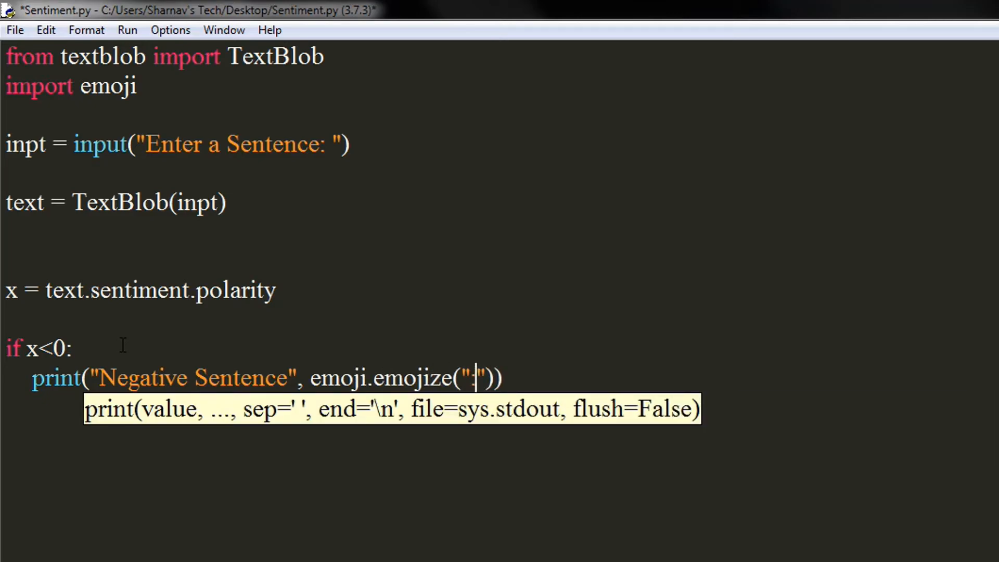
{"action": "type", "text": "disappointed:"}
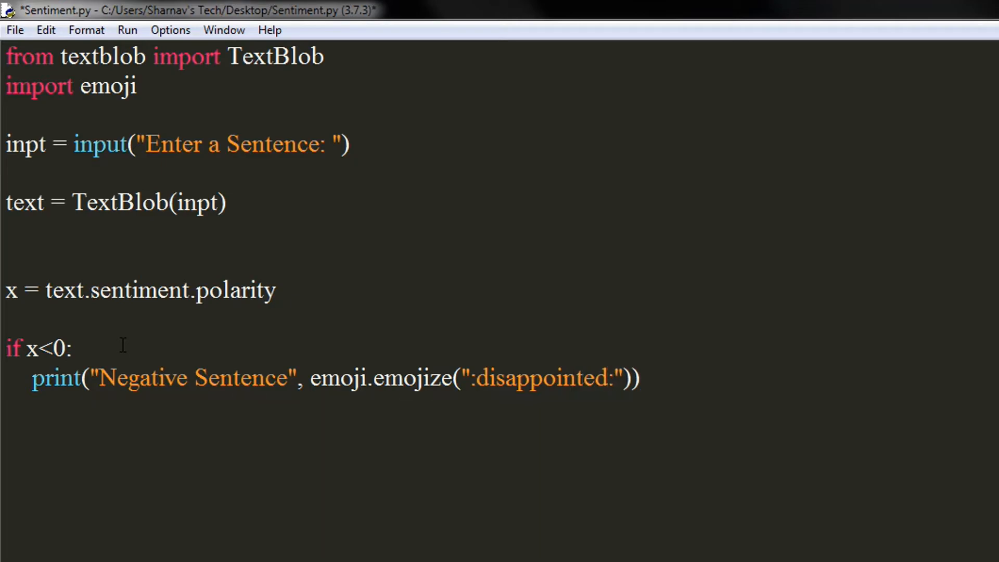
{"action": "key", "text": "Return"}
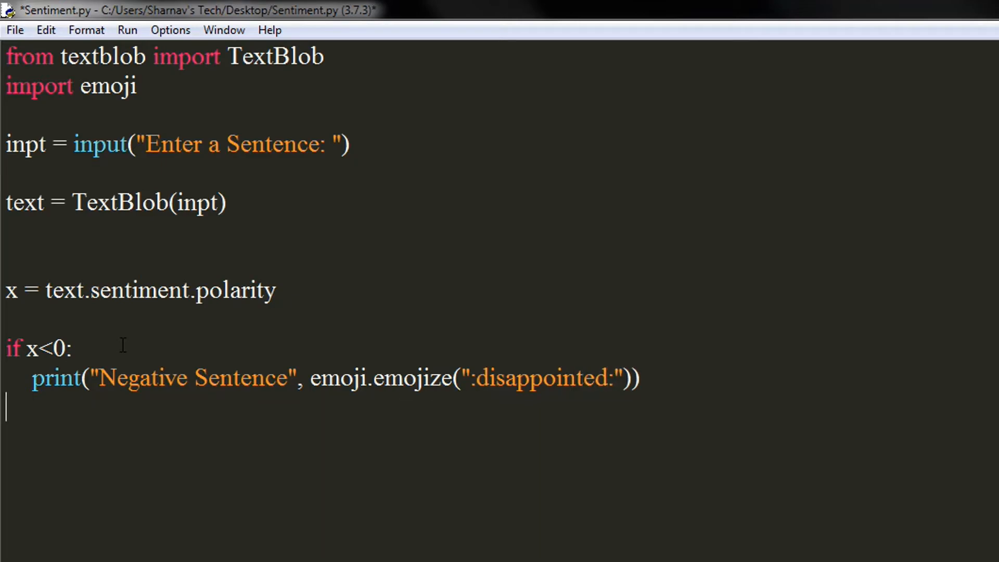
Add an elif x > 0 and x<=1: condition
{"action": "type", "text": "elif"}
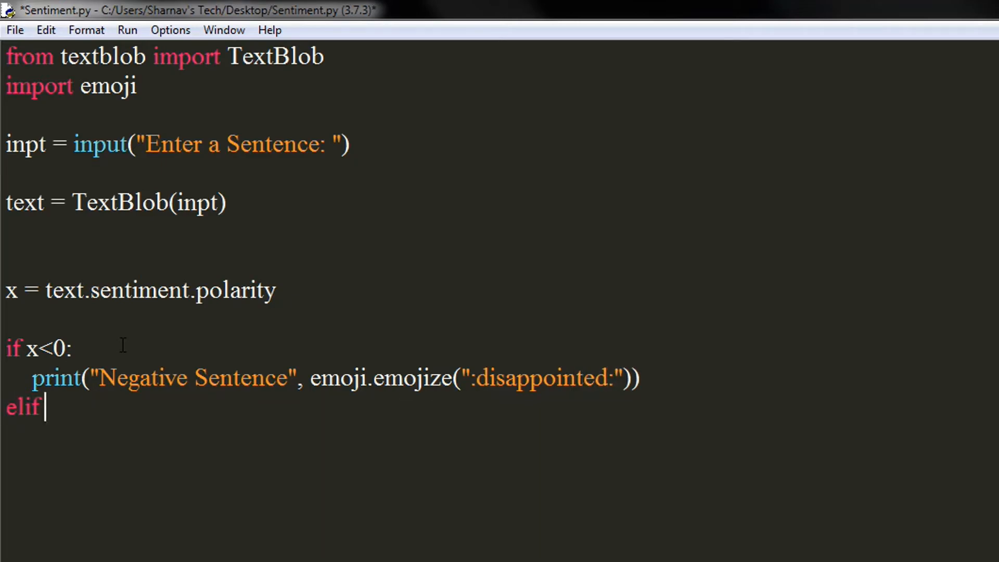
{"action": "type", "text": "x"}
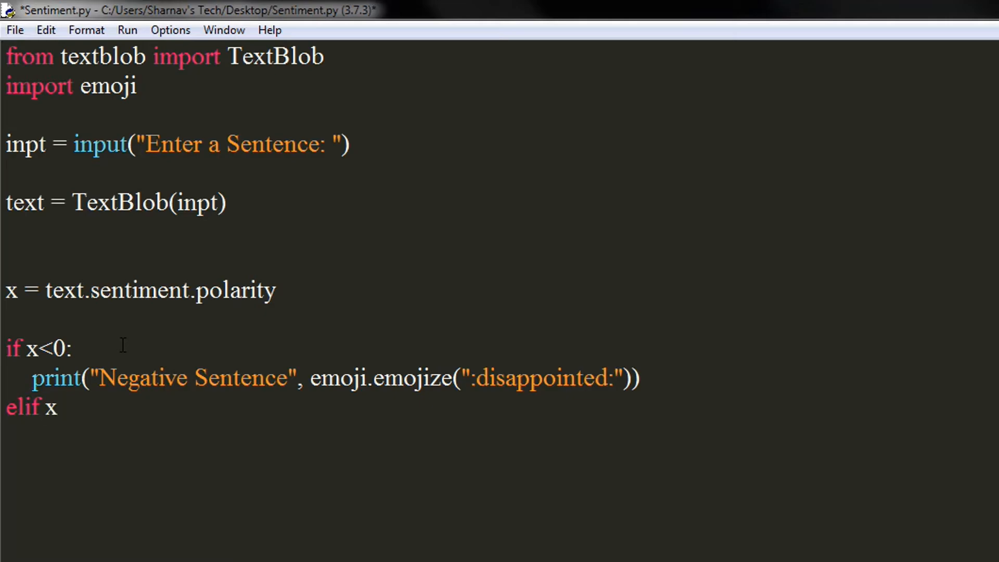
{"action": "type", "text": "> 0"}
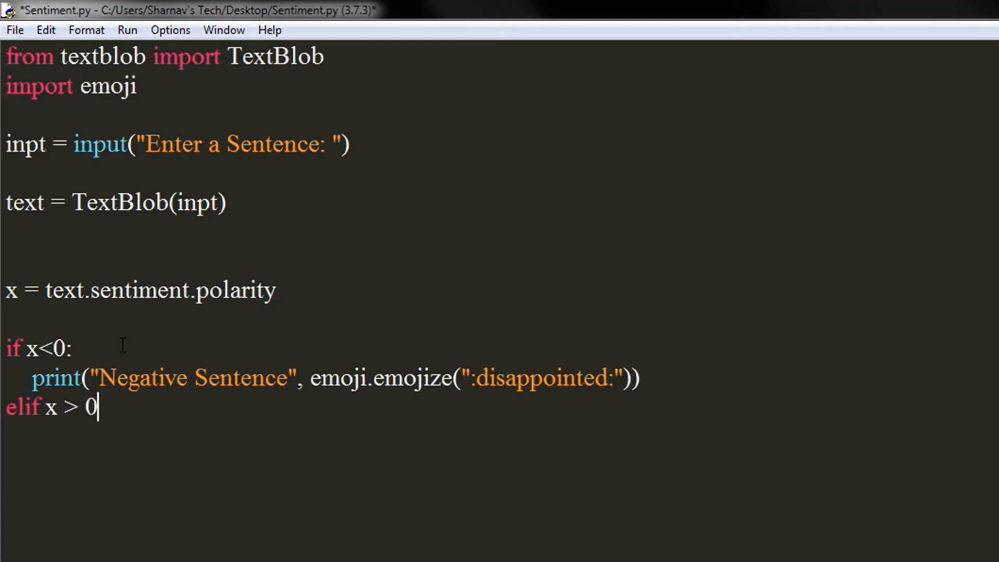
{"action": "type", "text": "and"}
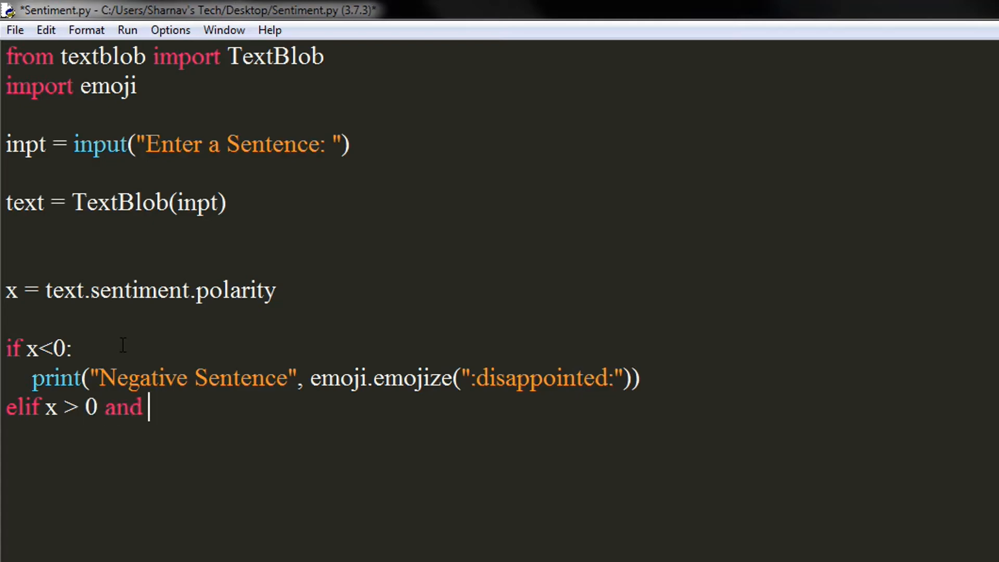
{"action": "type", "text": "x<"}
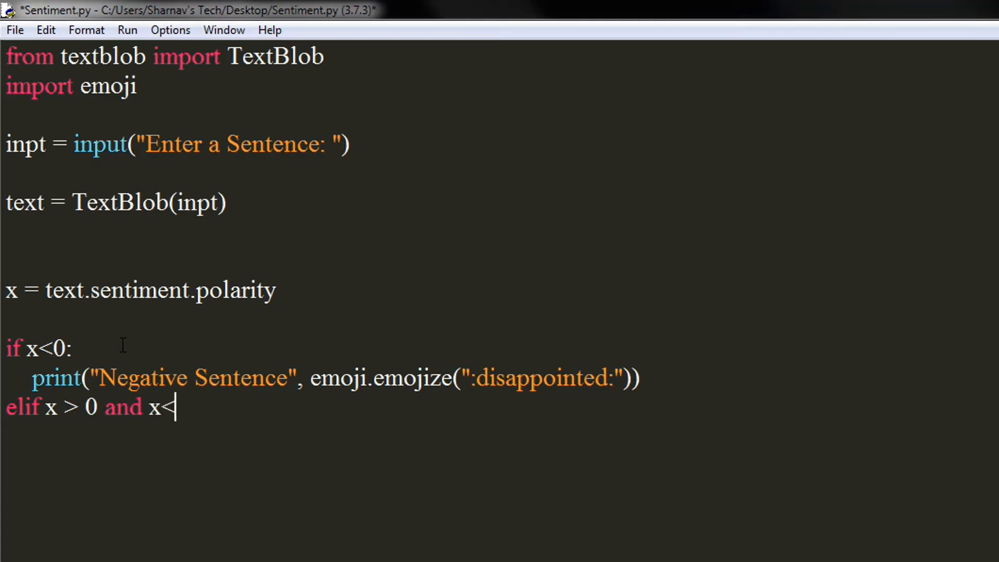
{"action": "type", "text": "=1"}
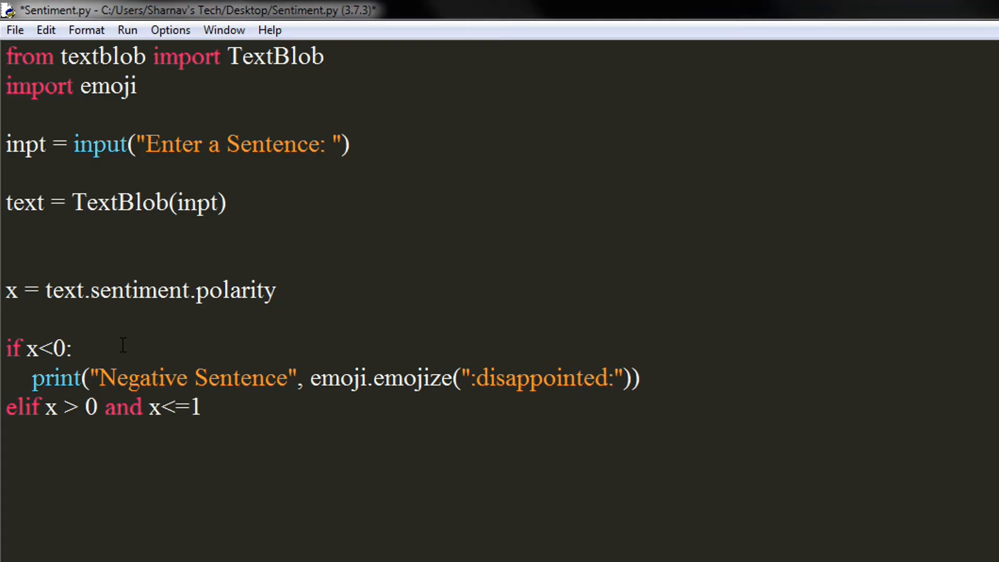
{"action": "type", "text": ":"}
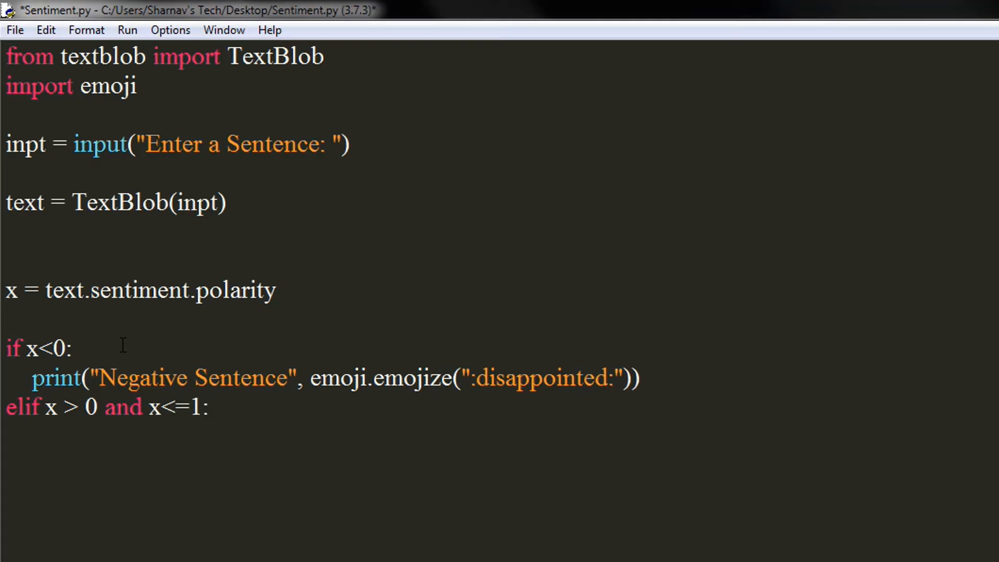
In that branch, print "Positive Sentence" with emoji.emojize(":grinning:")
{"action": "type", "text": "print"}
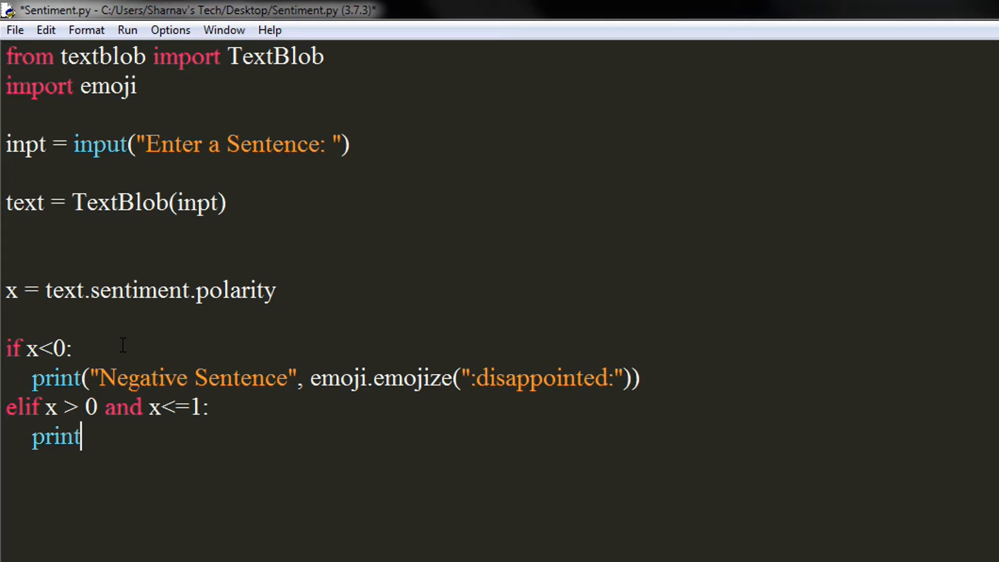
{"action": "type", "text": "(\"Positive\")"}
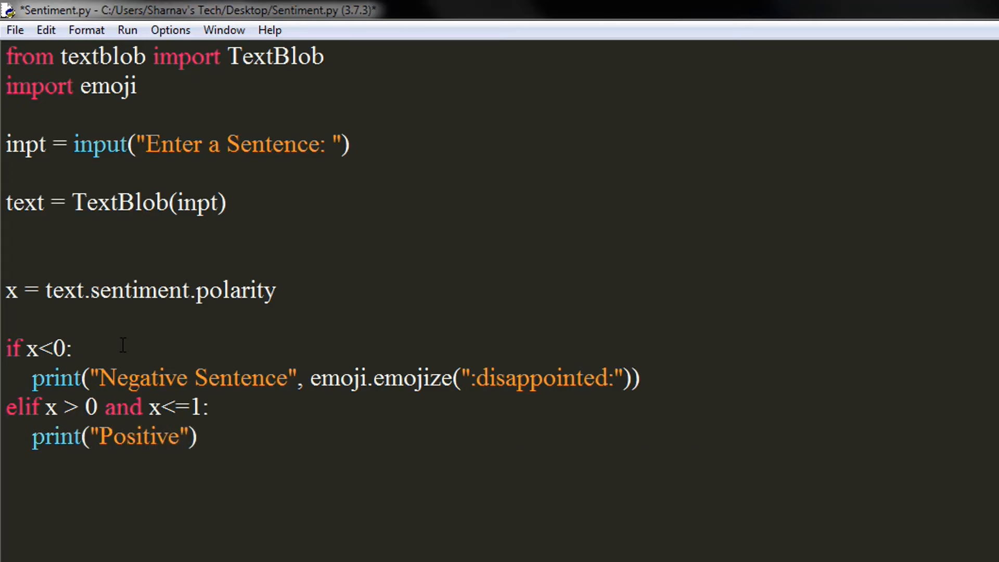
{"action": "type", "text": "Sentence"}
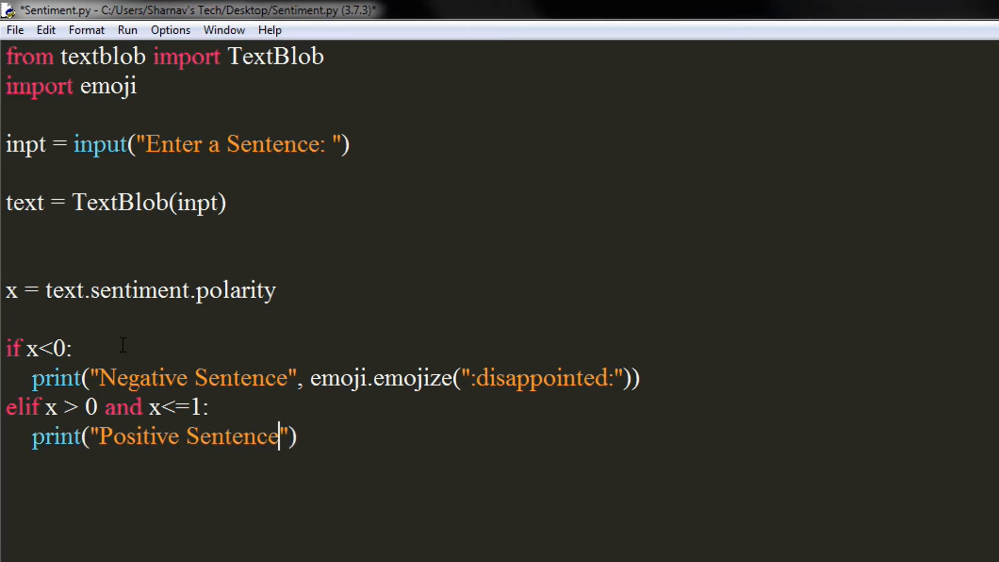
{"action": "type", "text": ","}
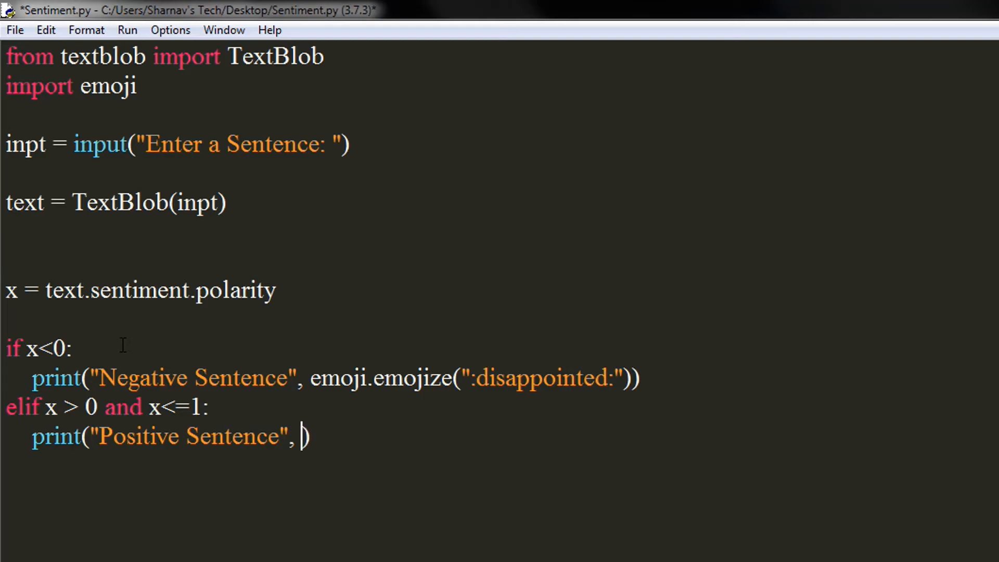
{"action": "type", "text": "emoji.em"}
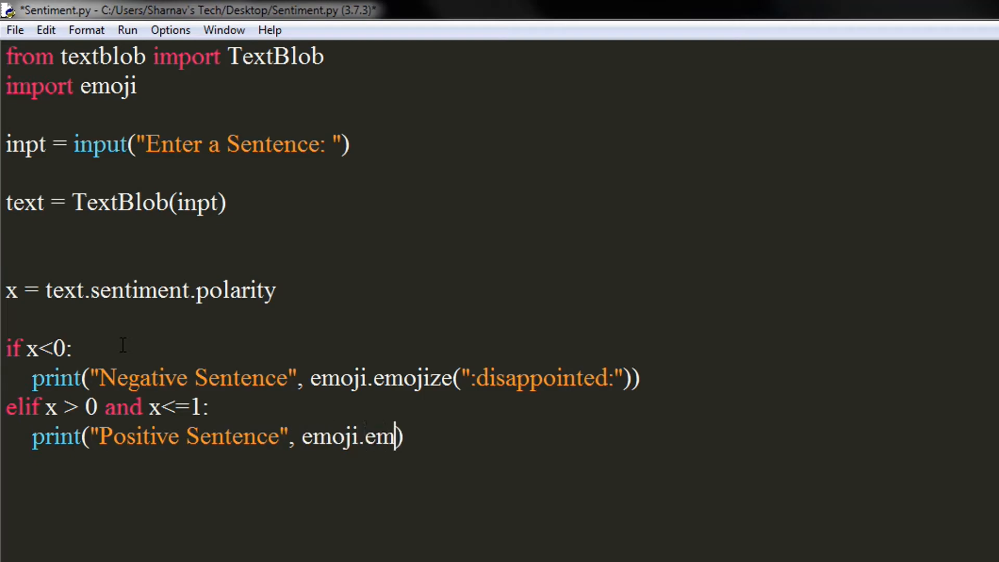
{"action": "type", "text": "ojize("}
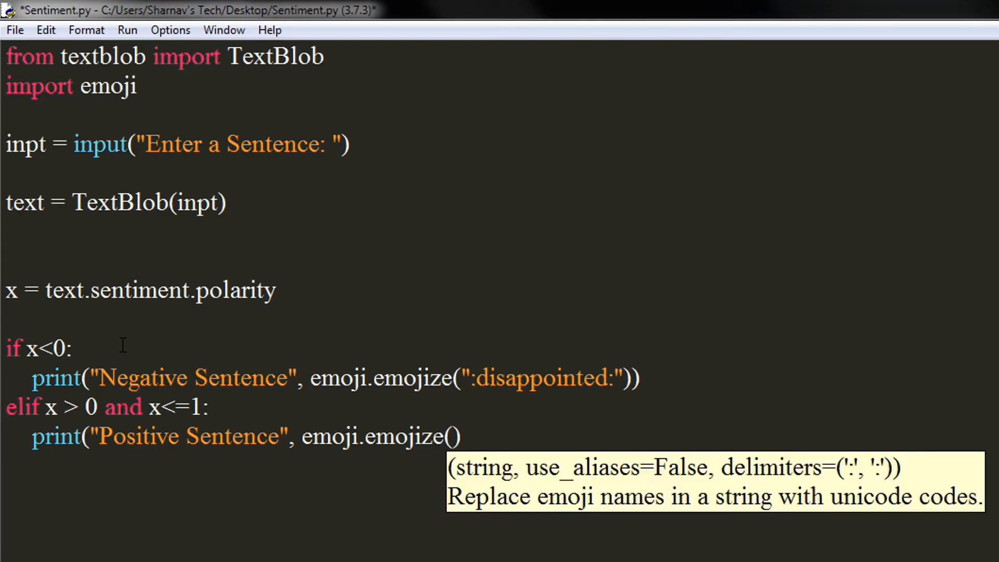
{"action": "type", "text": "\":\""}
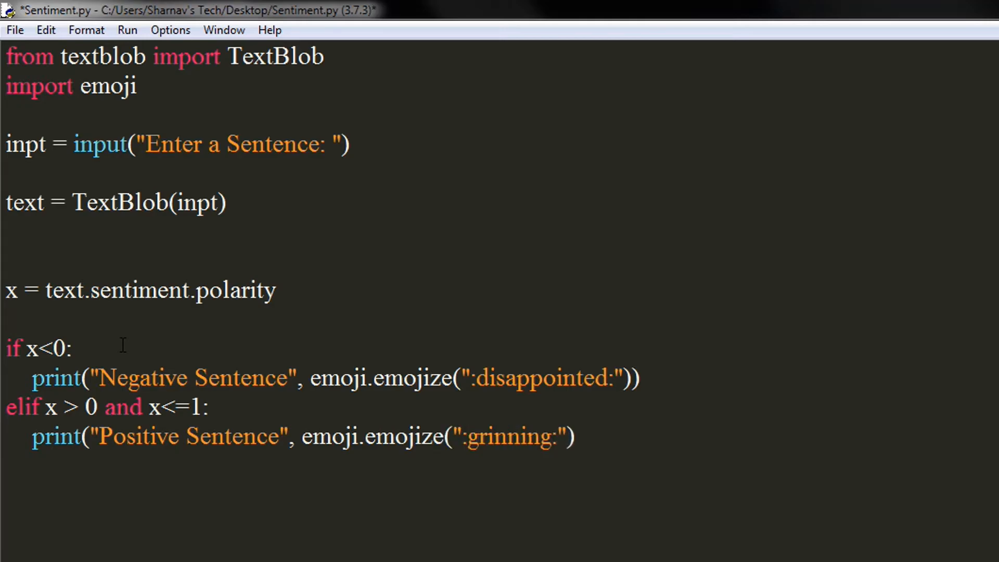
{"action": "type", "text": ")"}
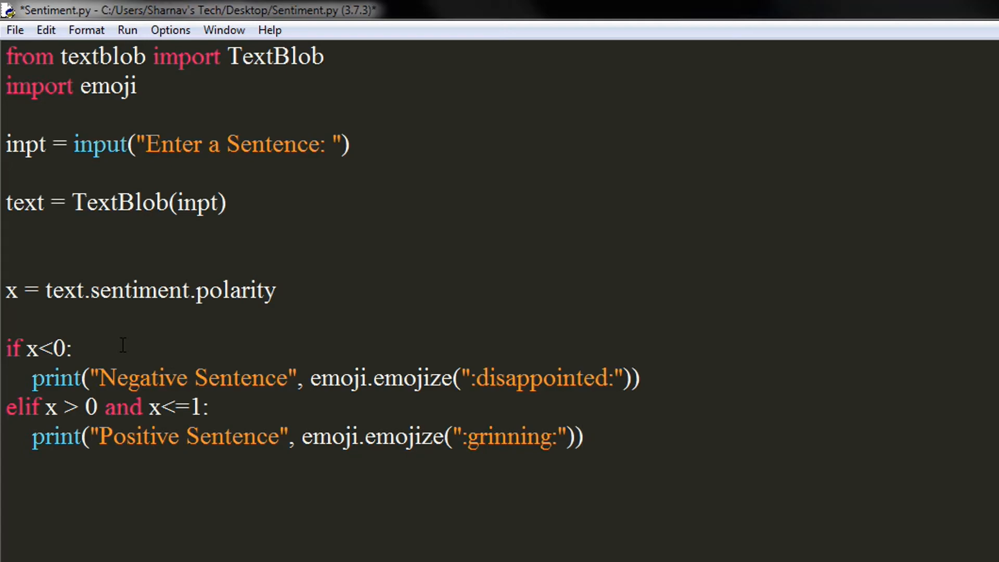
Add an elif x == 0 branch printing "Neutral Sentence" with emoji.emojize(":neutral_face:")
{"action": "type", "text": "el"}
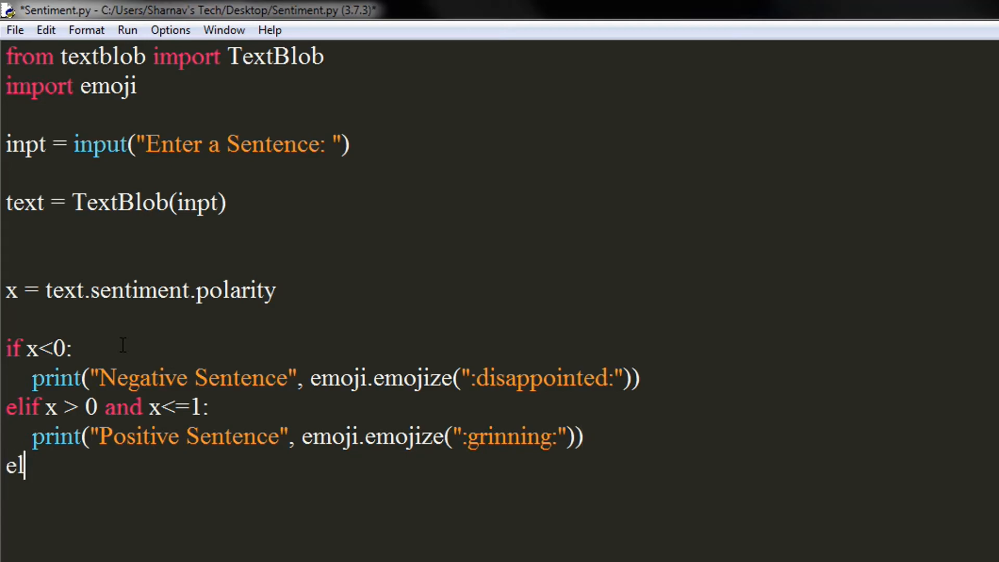
{"action": "type", "text": "if"}
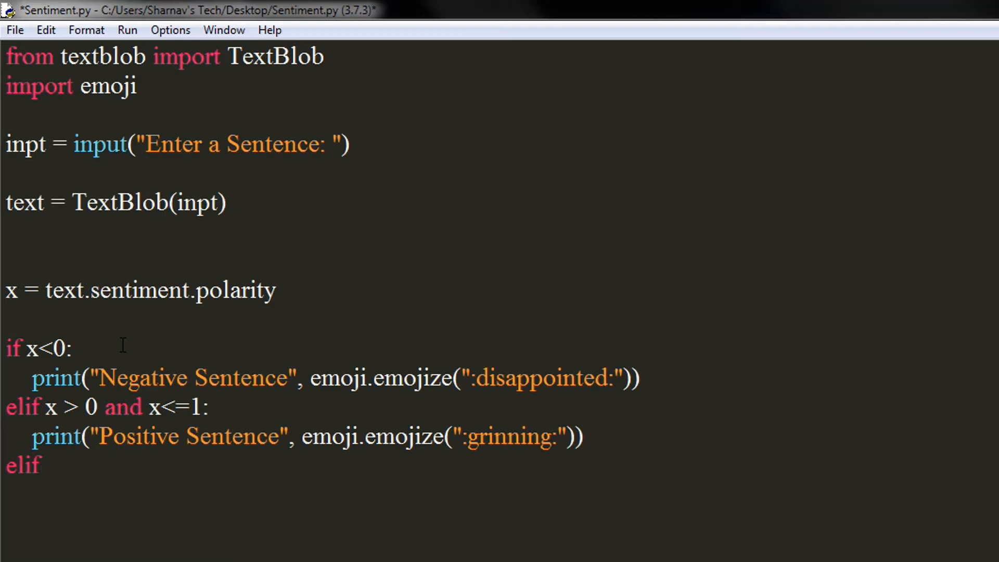
{"action": "type", "text": "x === 0:"}
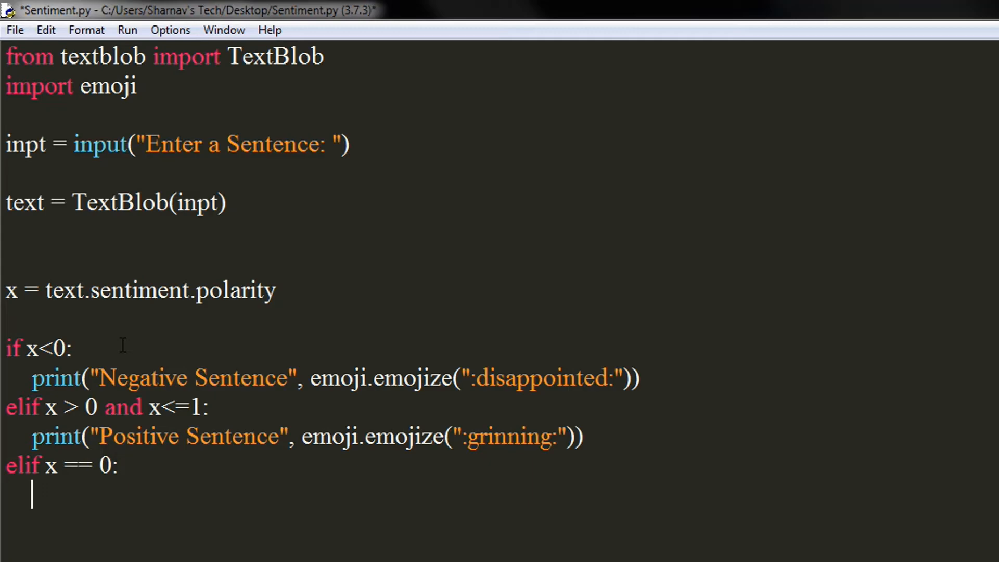
{"action": "type", "text": "print"}
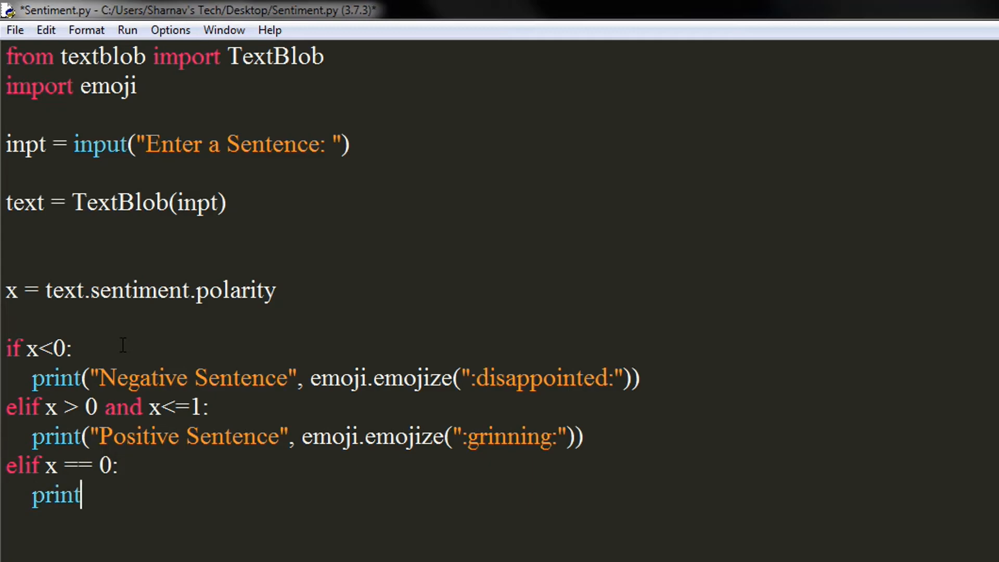
{"action": "type", "text": "(\"Neytral\")"}
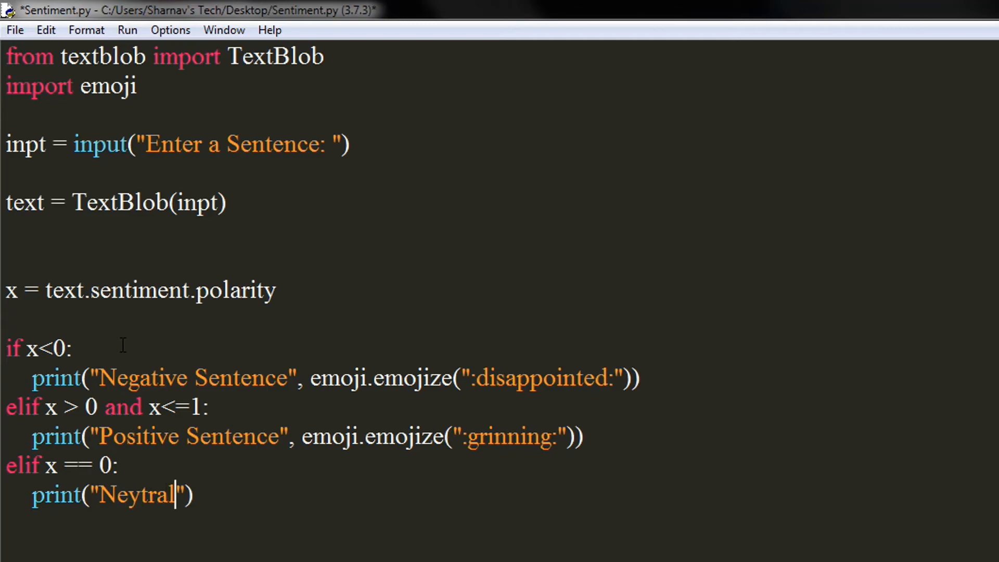
{"action": "type", "text": "Neutral Sentence"}
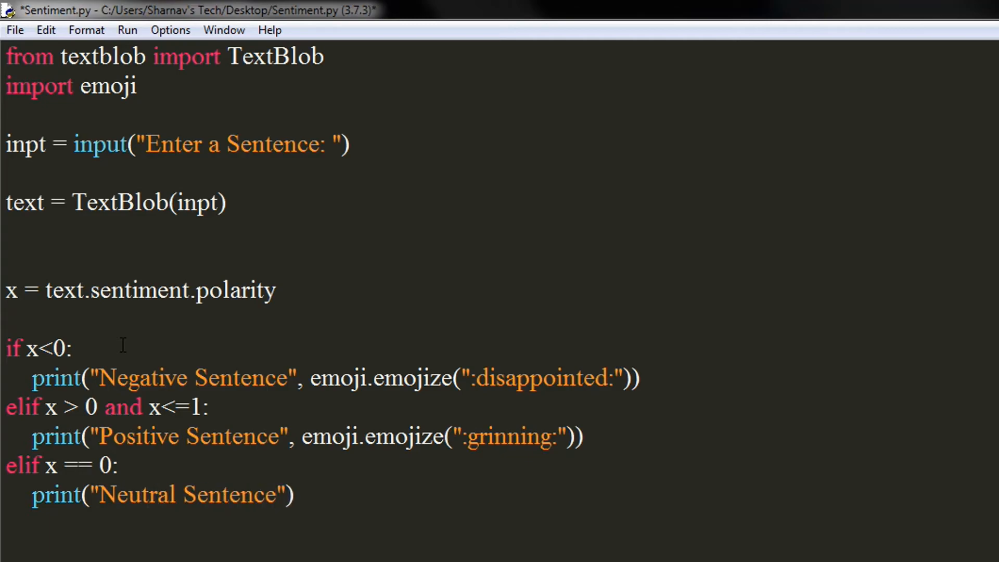
{"action": "type", "text": ",emoji.emo"}
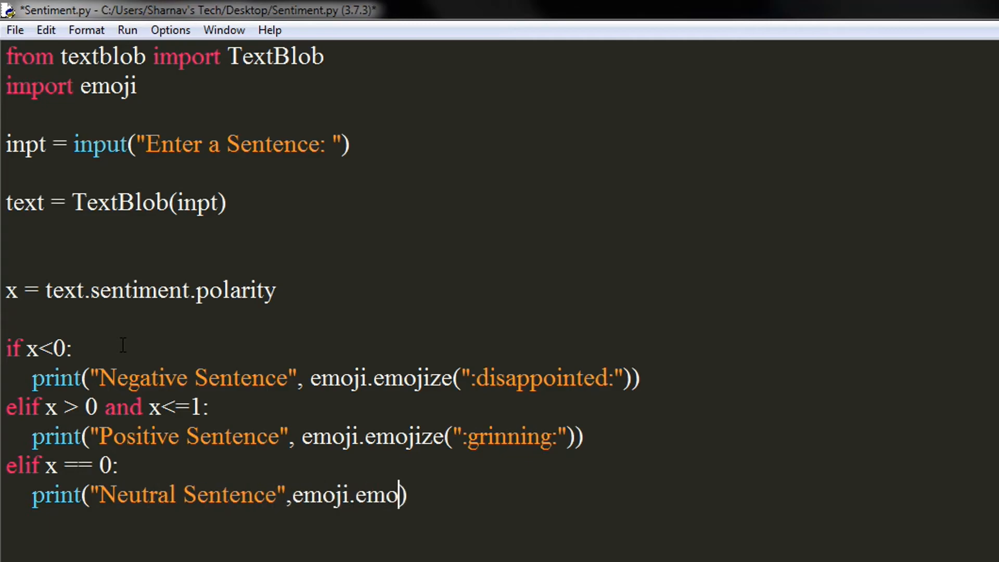
{"action": "type", "text": "jize(\":\"))"}
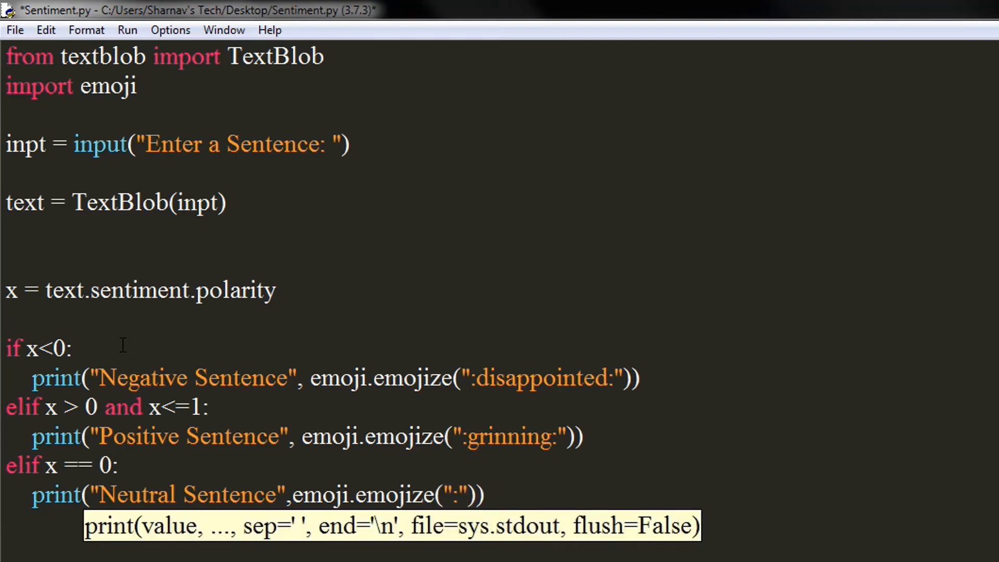
{"action": "type", "text": "neutral_face"}
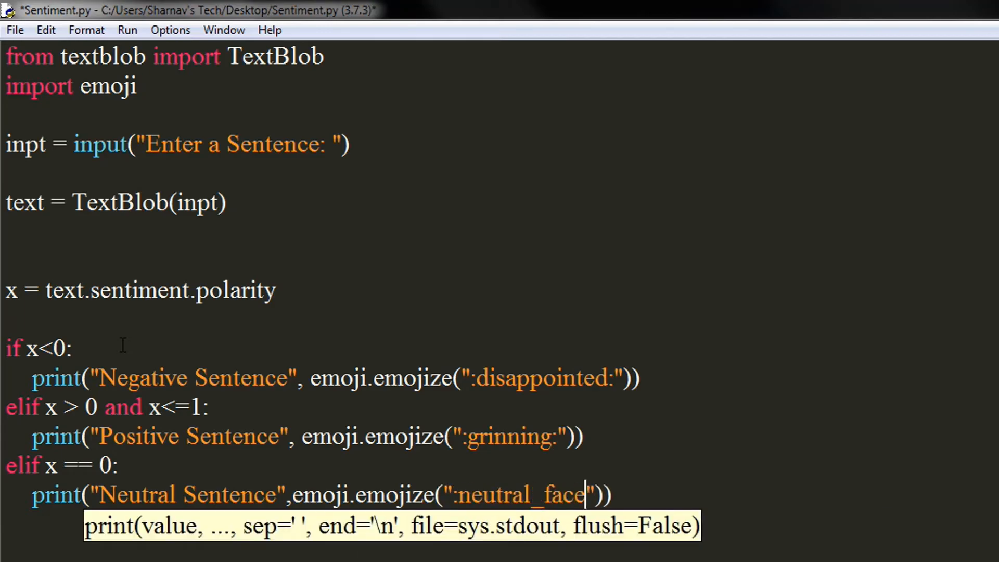
{"action": "type", "text": ":"}
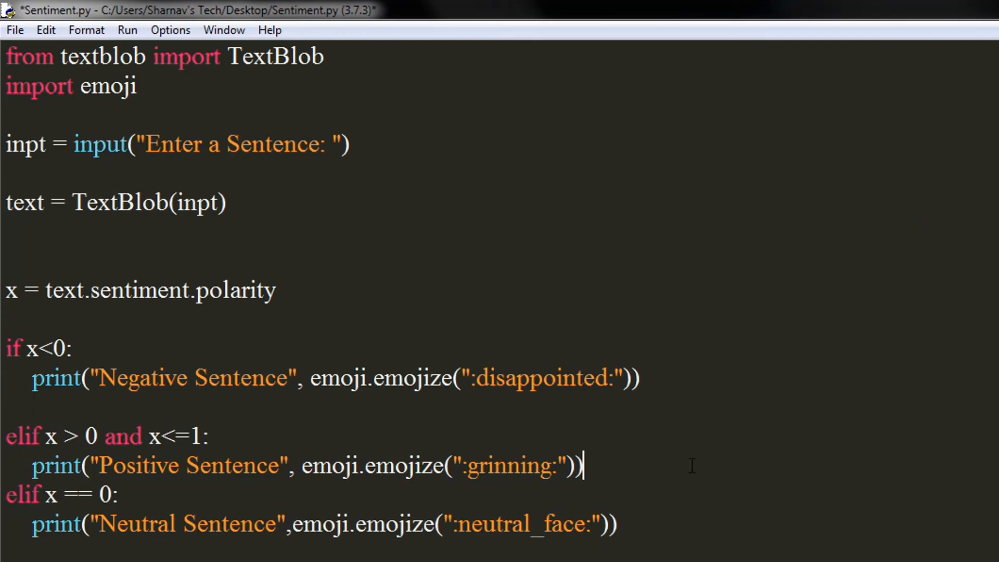
Delete the emoji.emojize argument from the print statements, leaving only the sentence labels
{"action": "scroll", "scroll_direction": "down", "scroll_amount": 3}
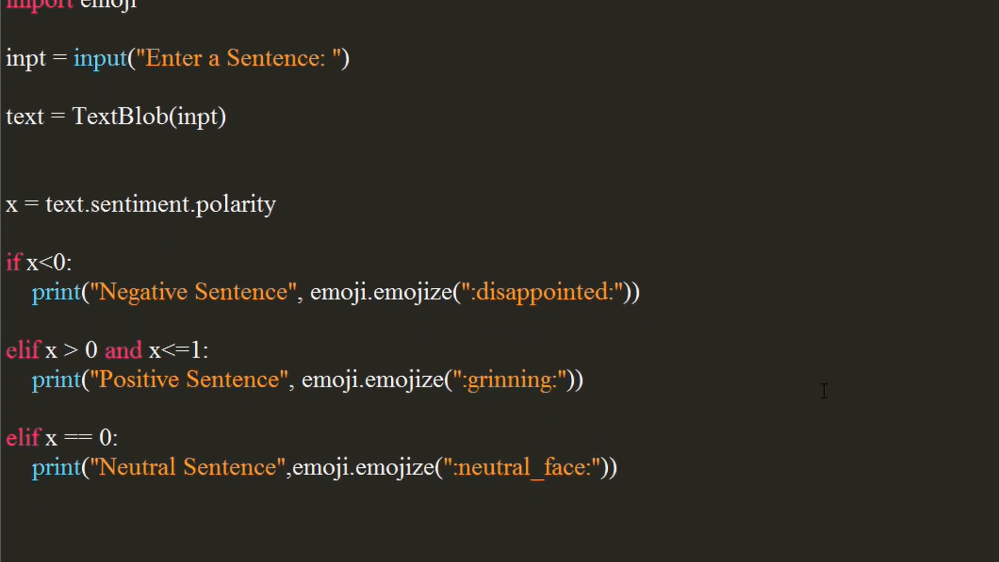
{"action": "mouse_move", "coordinate": [545, 481]}
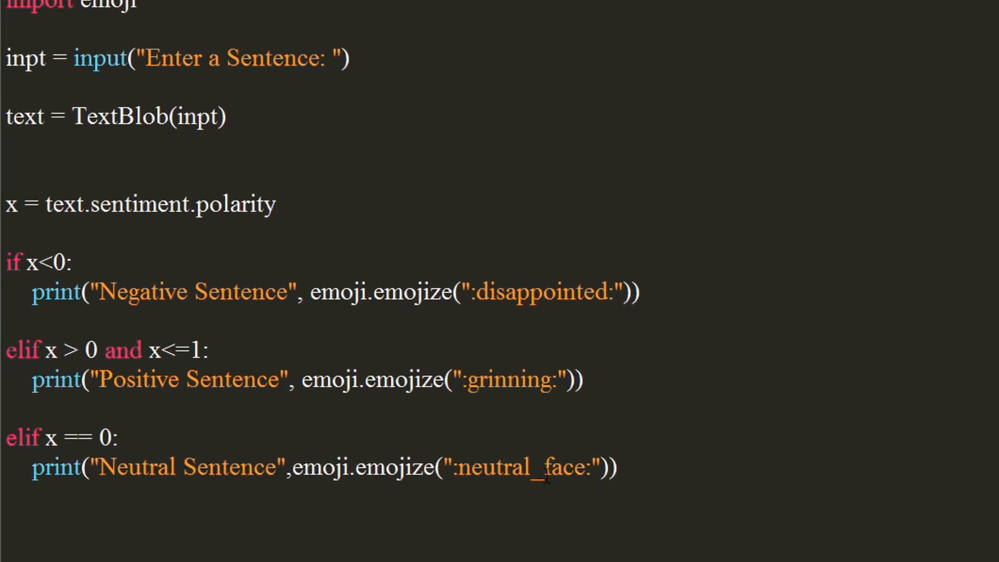
{"action": "left_click_drag", "start_coordinate": [296, 292], "coordinate": [556, 292]}
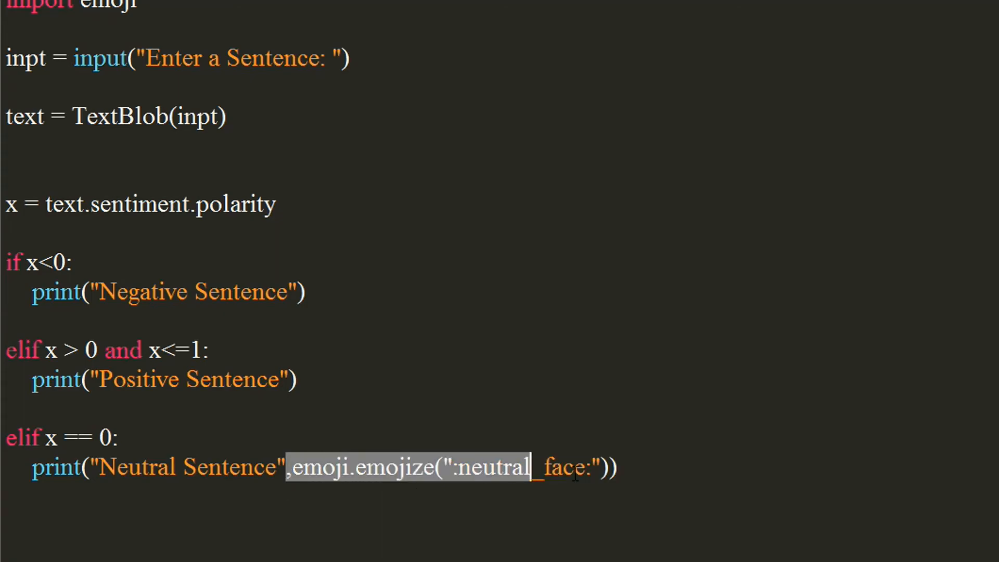
{"action": "key", "text": "Delete"}
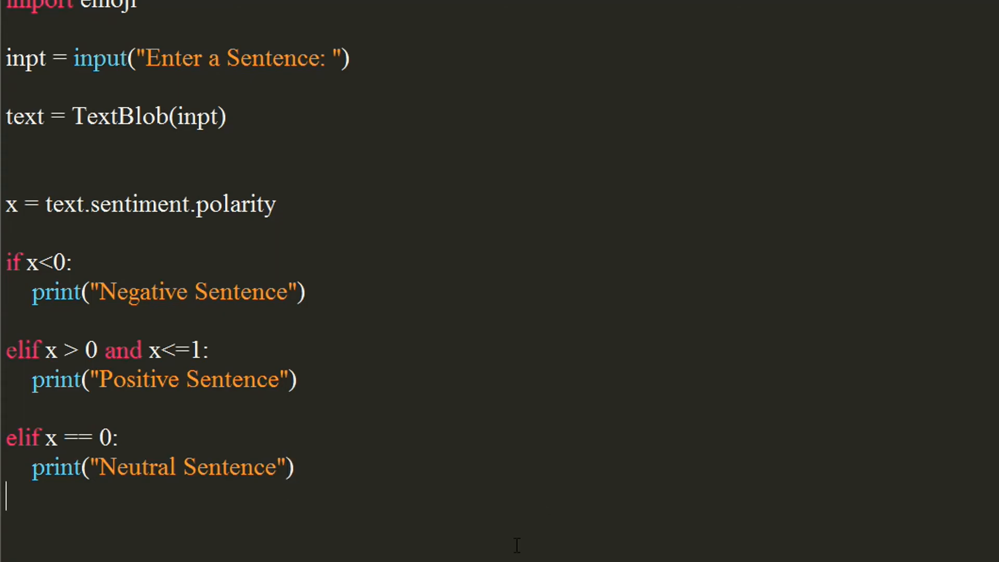
{"action": "mouse_move", "coordinate": [174, 10]}
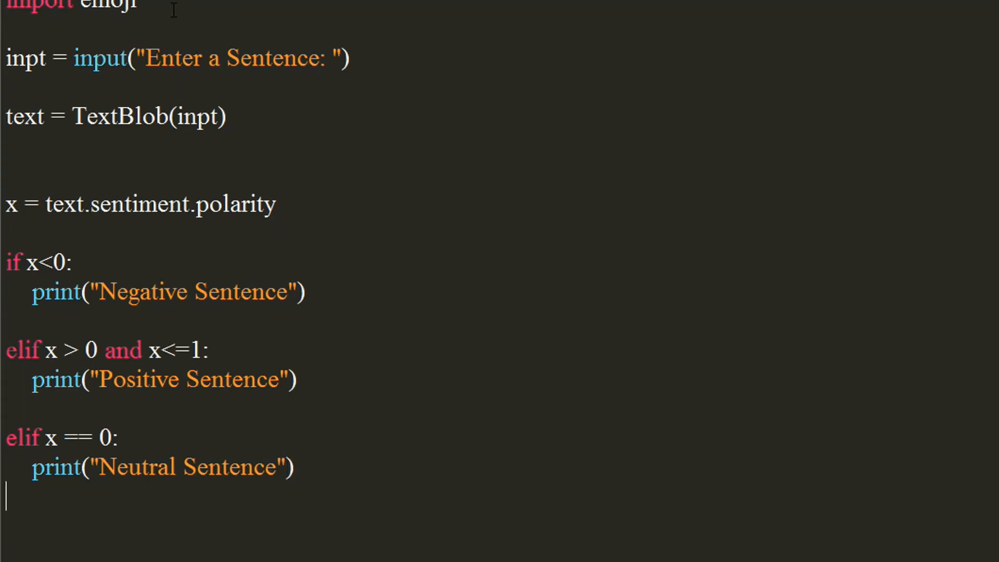
{"action": "left_click", "coordinate": [70, 16]}
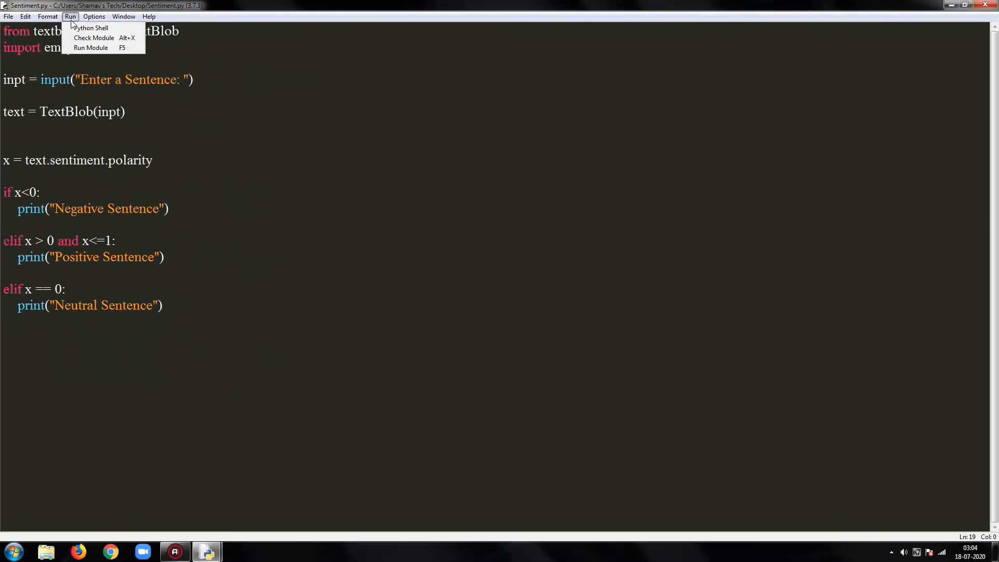
Run Sentiment.py and enter 'I am Happy' to get Positive Sentence
{"action": "left_click", "coordinate": [91, 48]}
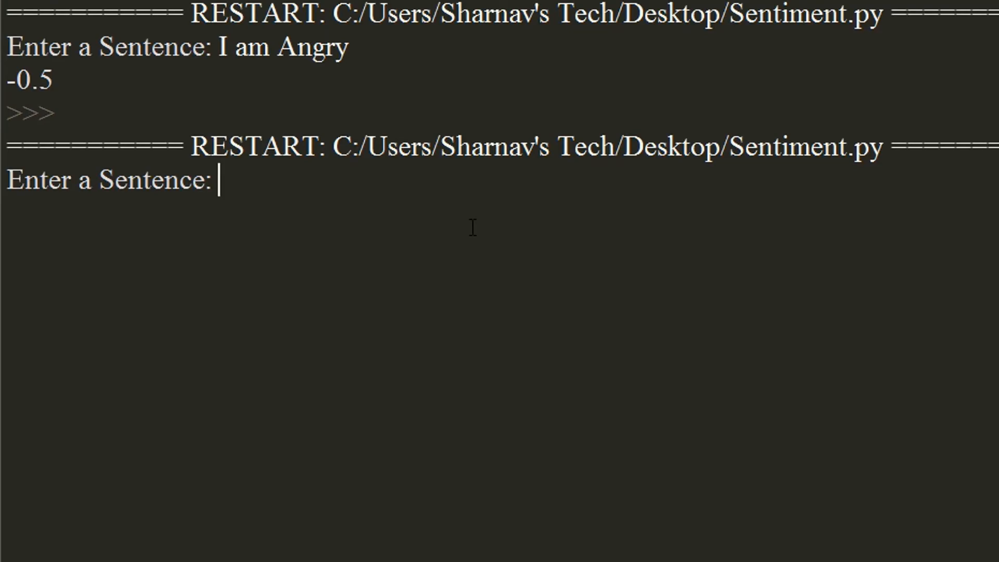
{"action": "type", "text": "I am Happ"}
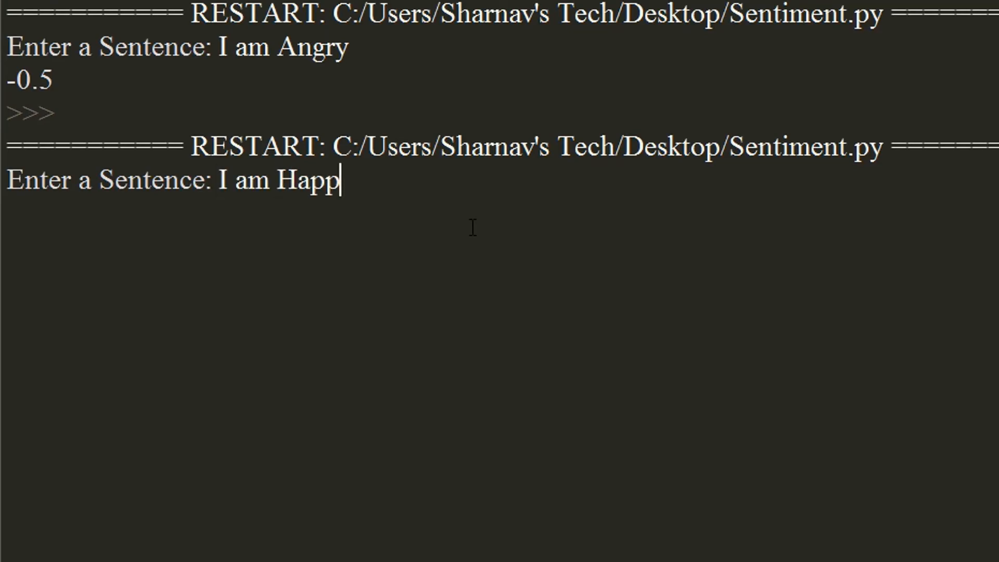
{"action": "type", "text": "y"}
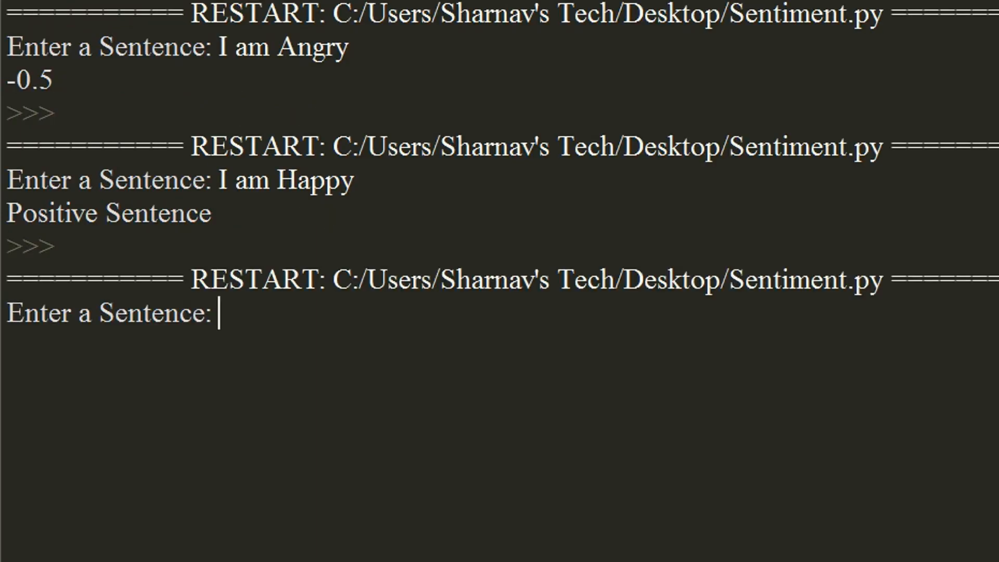
Test 'I am feeling angry' and 'I like to dance', then return to the Sentiment.py editor
{"action": "type", "text": "I am"}
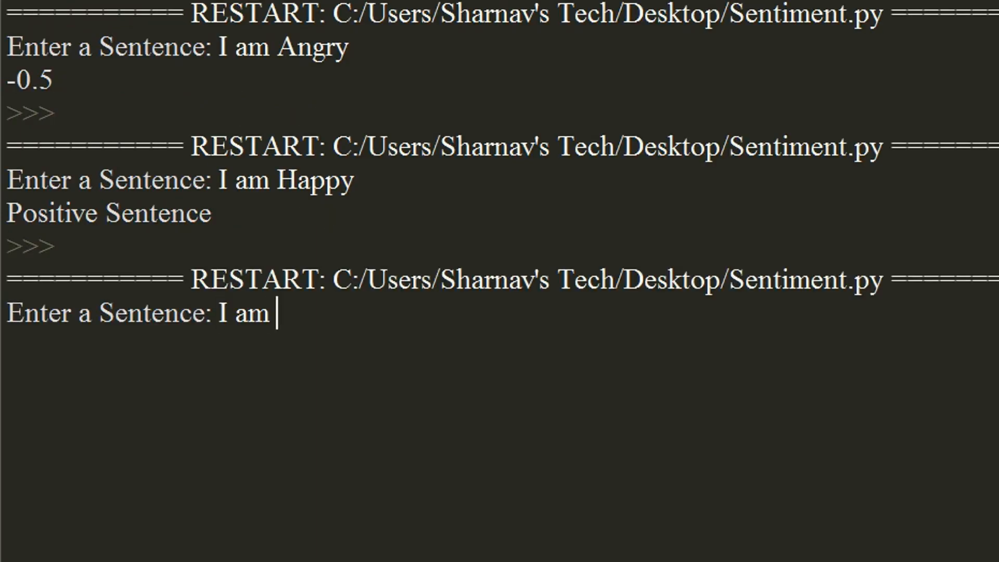
{"action": "type", "text": "fe"}
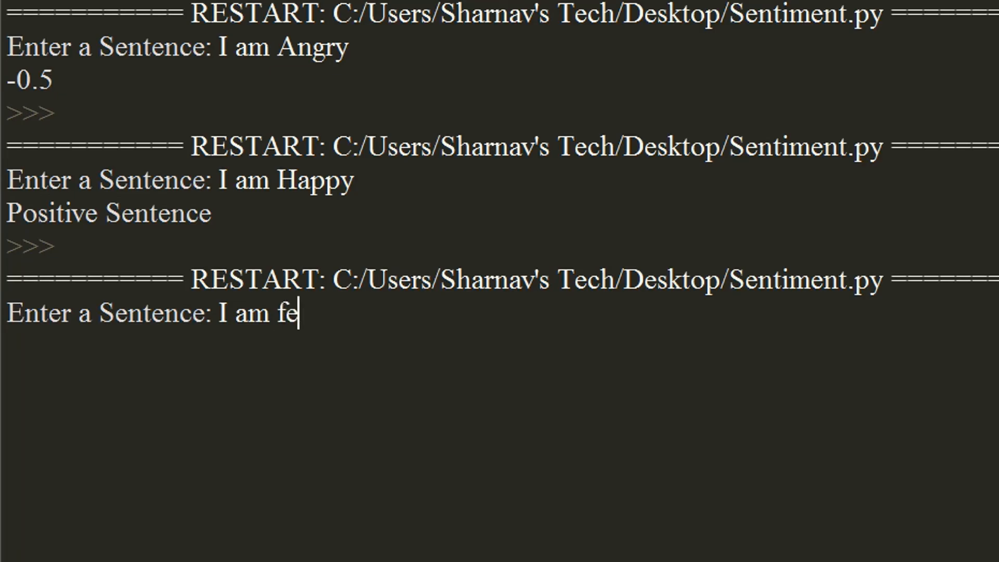
{"action": "type", "text": "eling angry"}
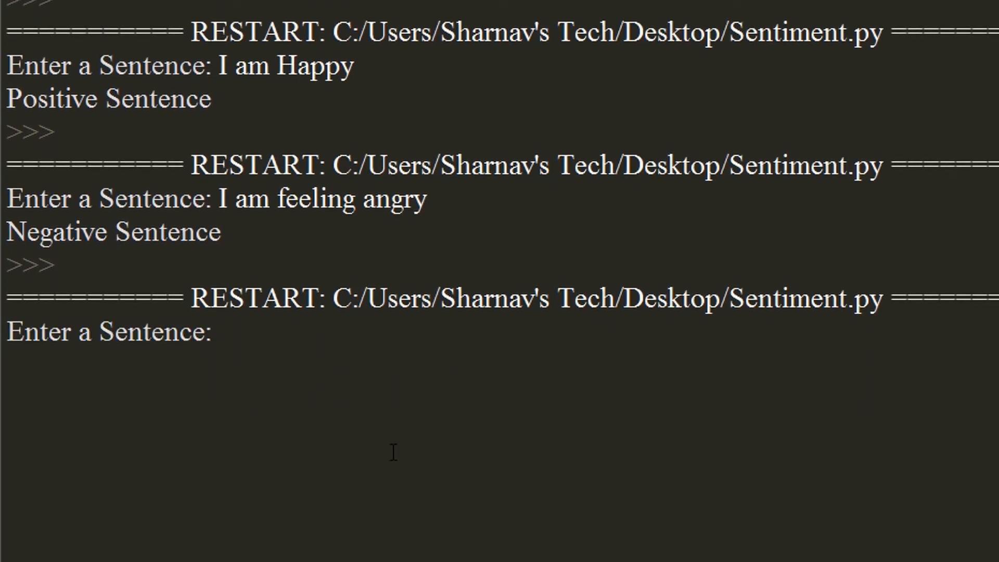
{"action": "type", "text": "I like d"}
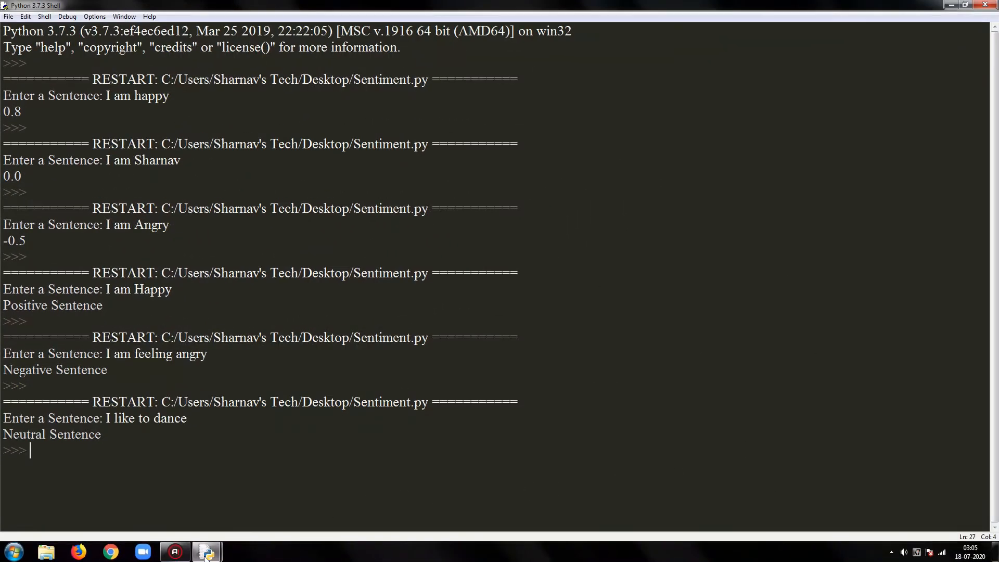
{"action": "left_click", "coordinate": [206, 550]}
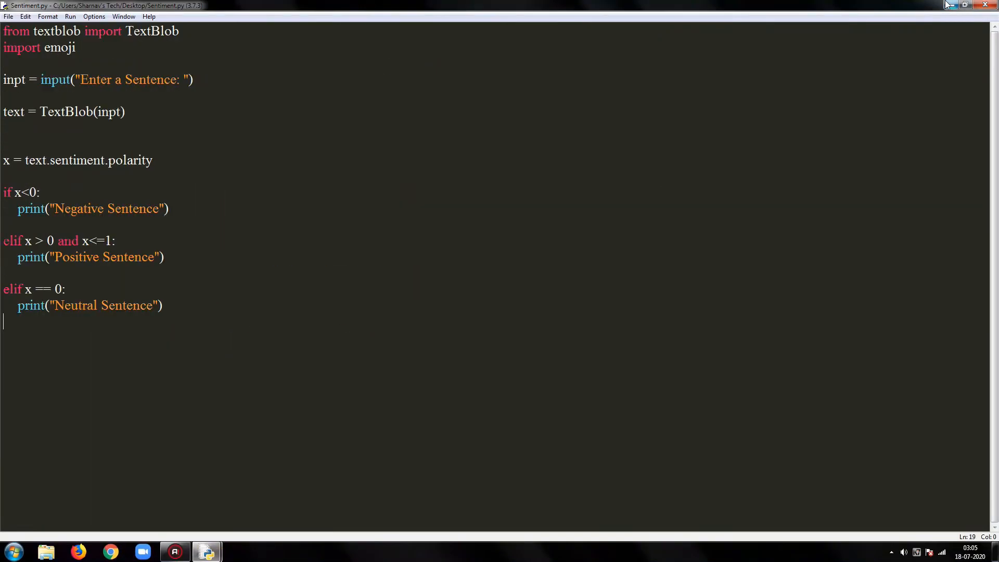